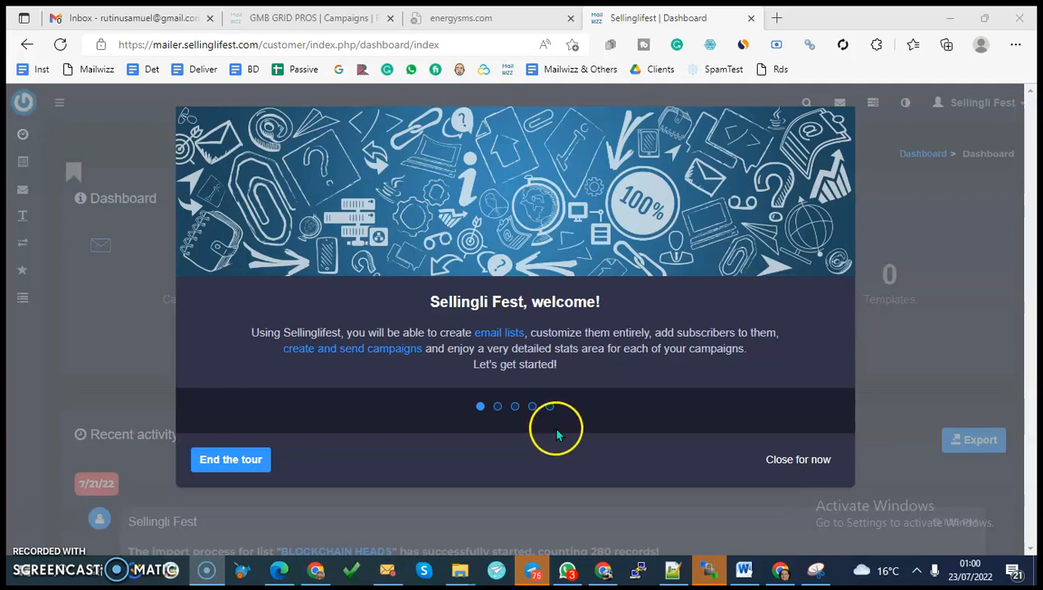
- Dismiss the welcome tour to reach the customer dashboard
click(797, 459)
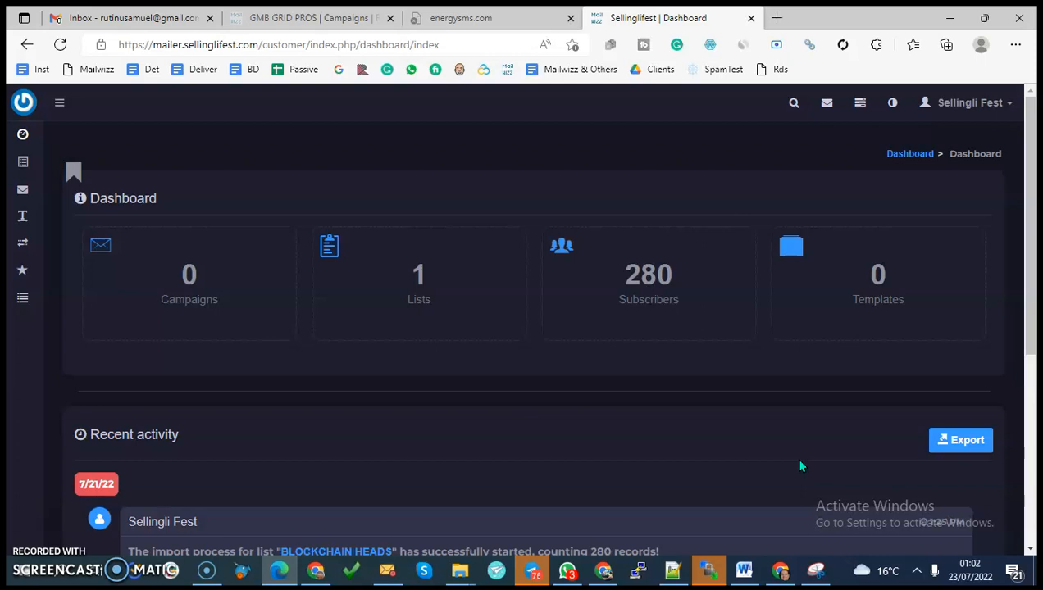
mouse_move(807, 466)
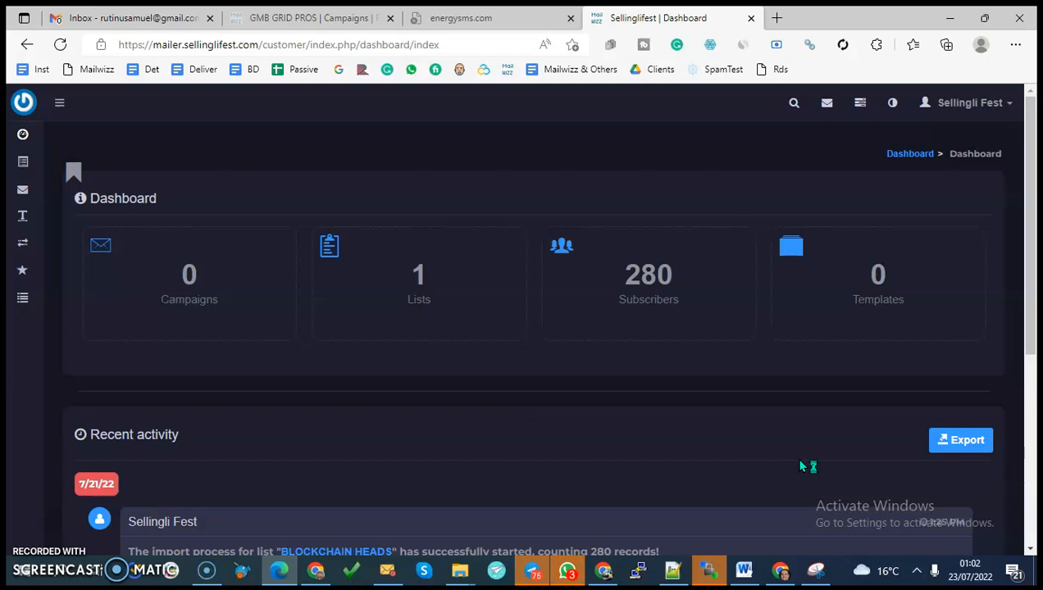
mouse_move(800, 465)
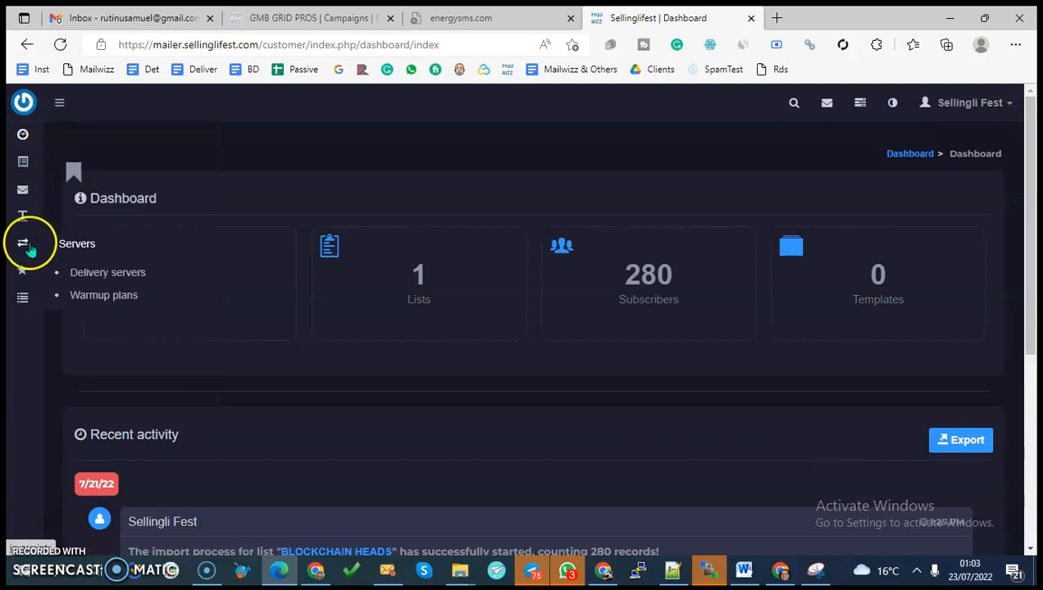
mouse_move(108, 272)
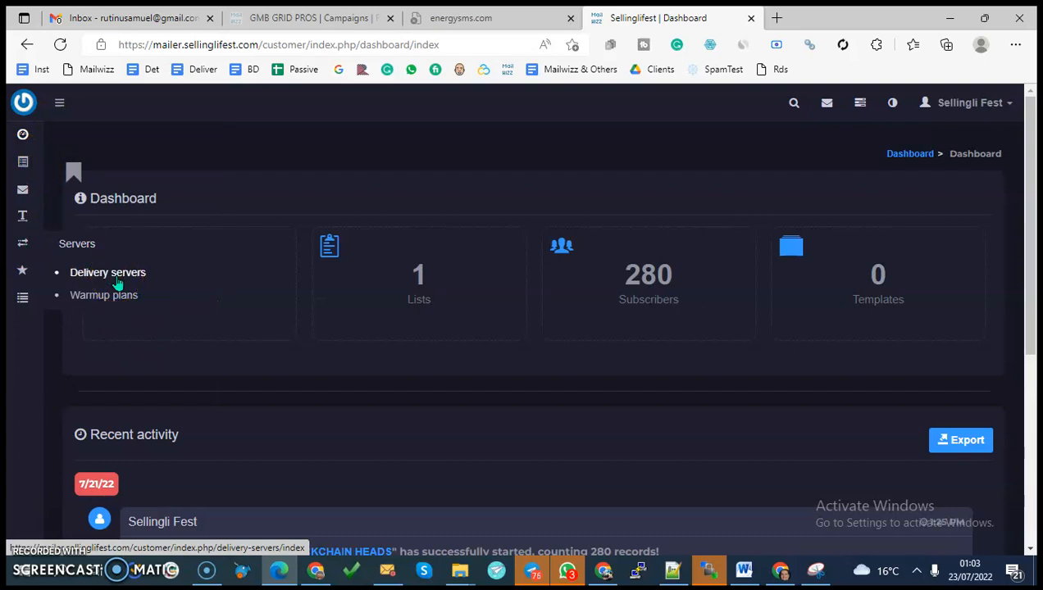
mouse_move(105, 295)
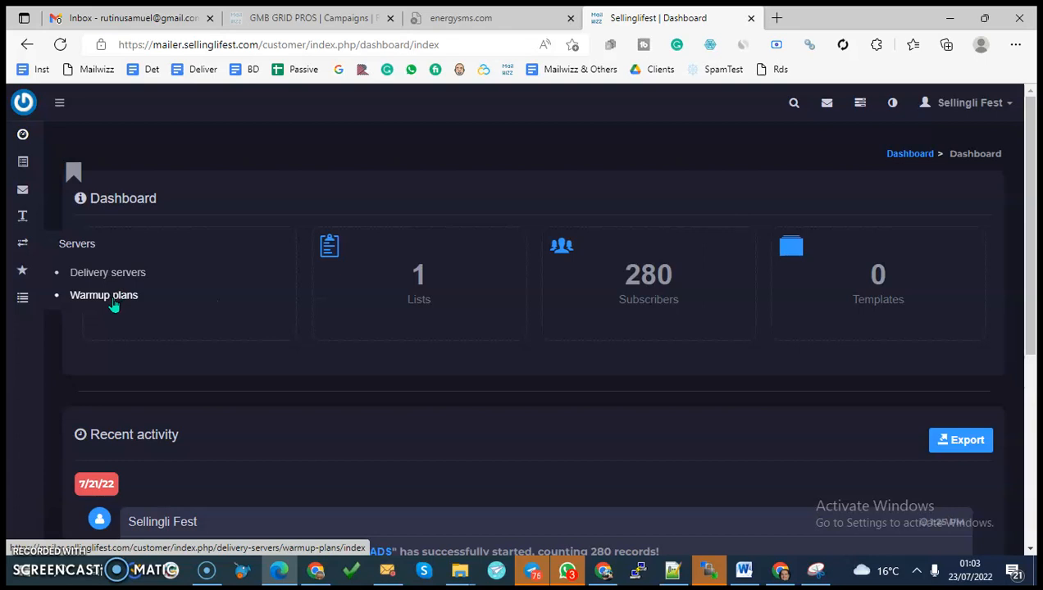
- Go to Warmup plans under Servers and start a new warmup plan
click(105, 295)
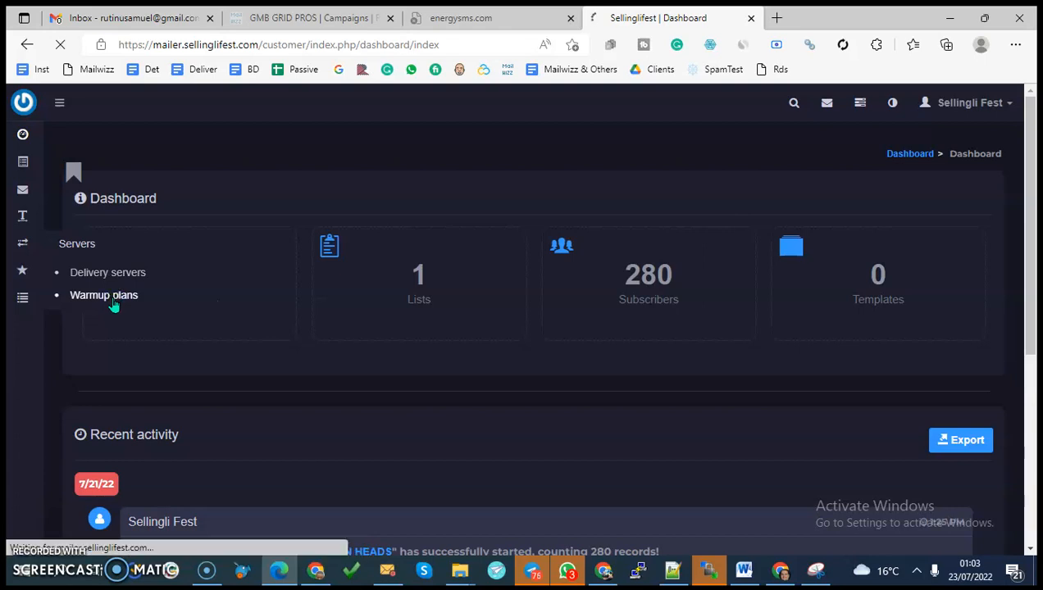
click(105, 295)
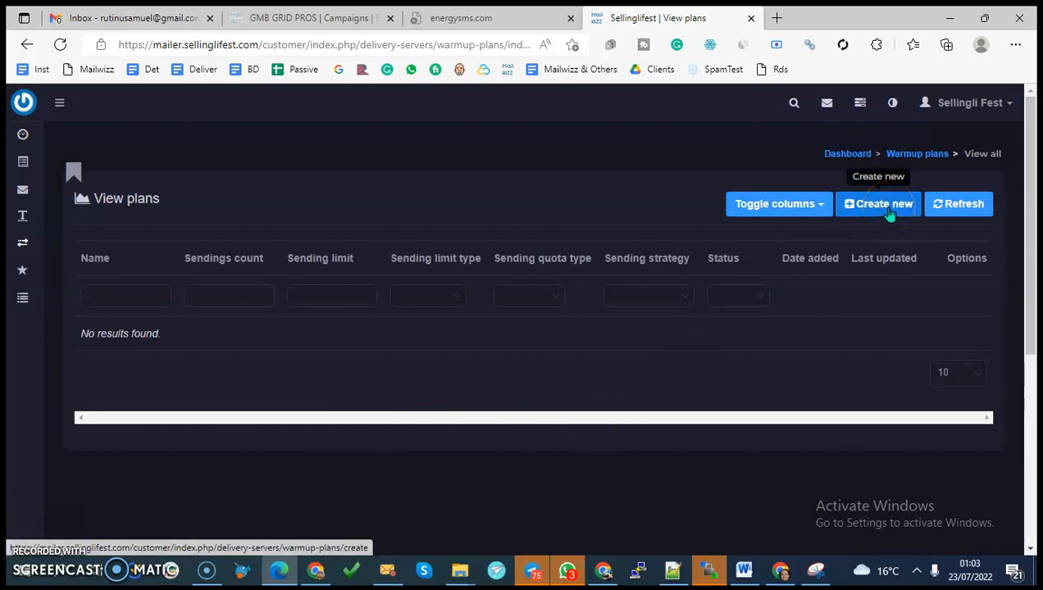
click(878, 203)
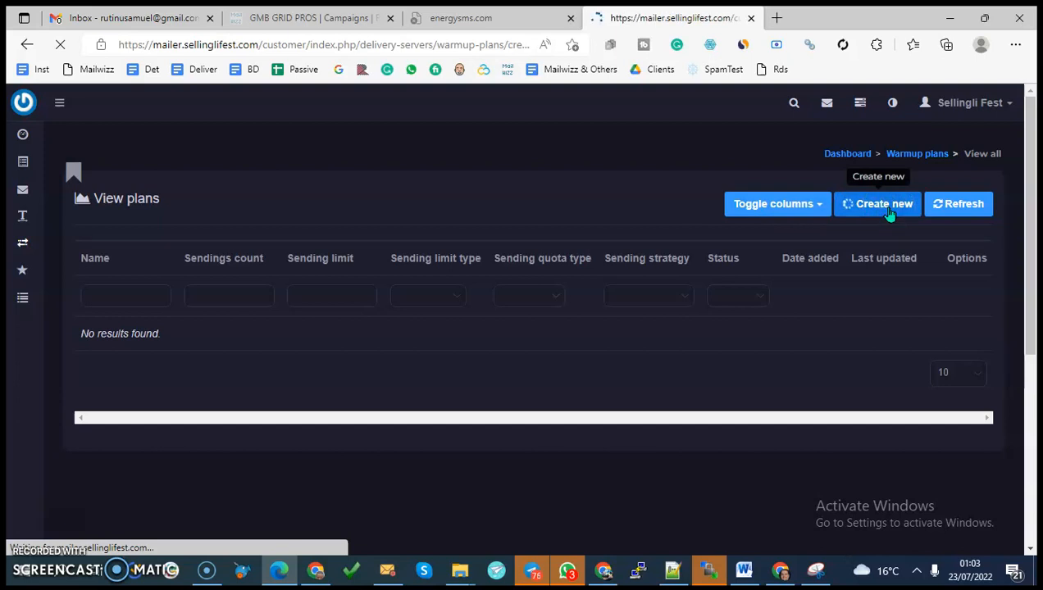
click(875, 203)
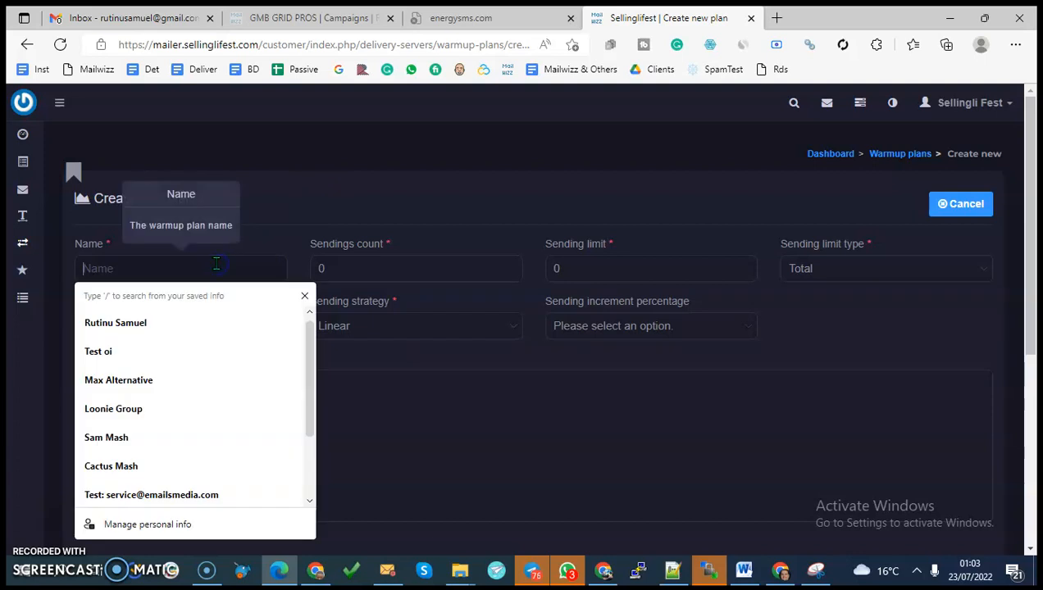
- Name the new warmup plan '30 Days Warm Up'
text(3)
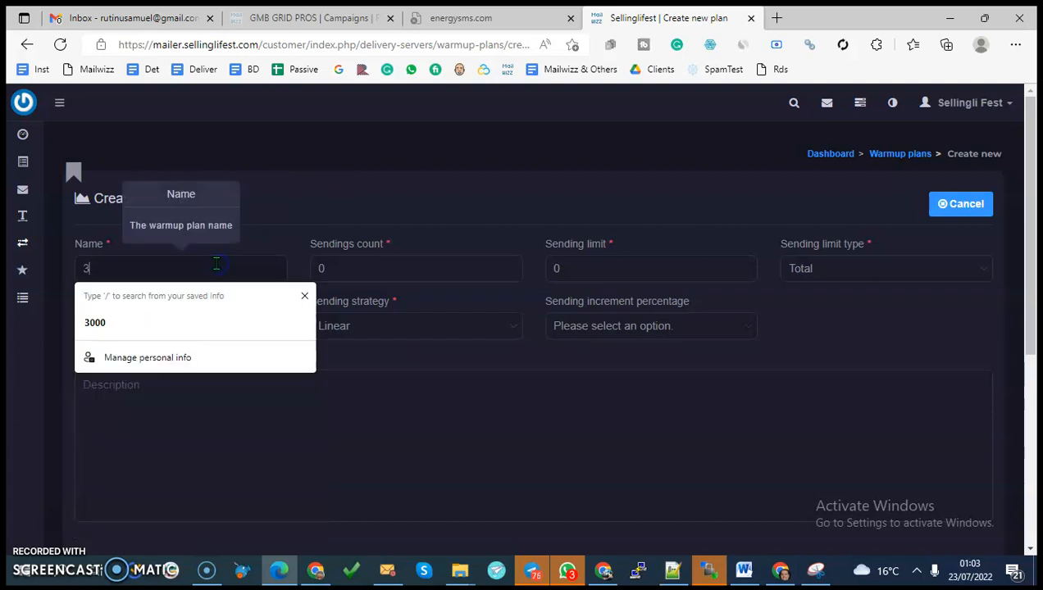
text(0 Days)
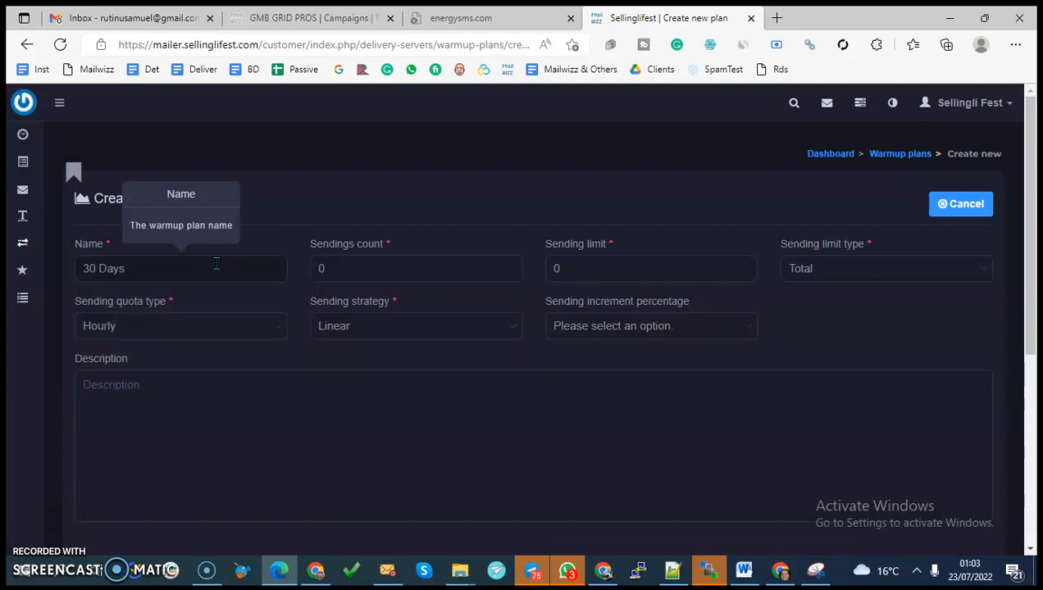
text(Warm)
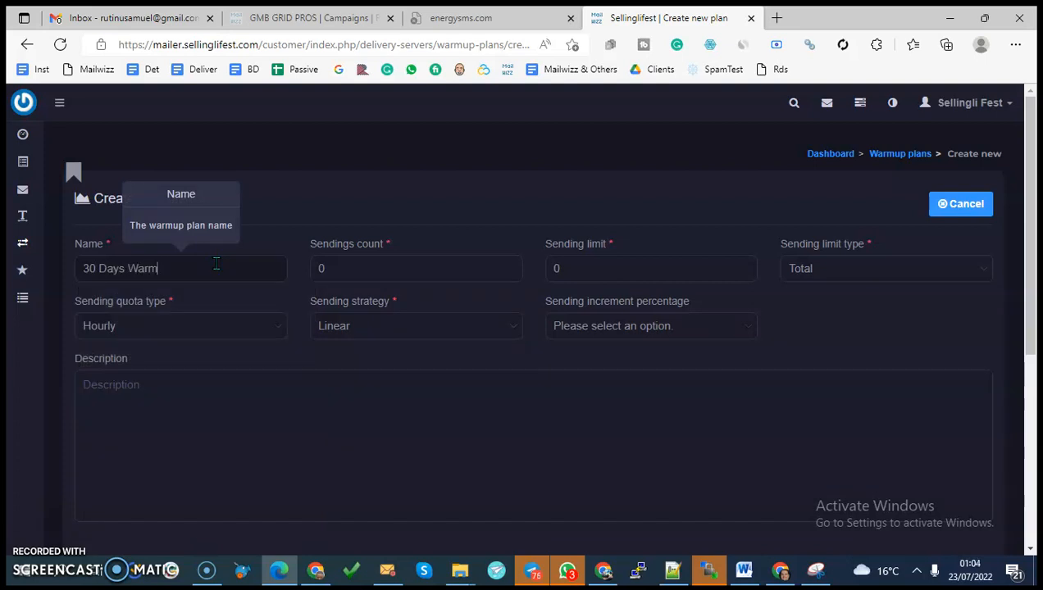
text(up)
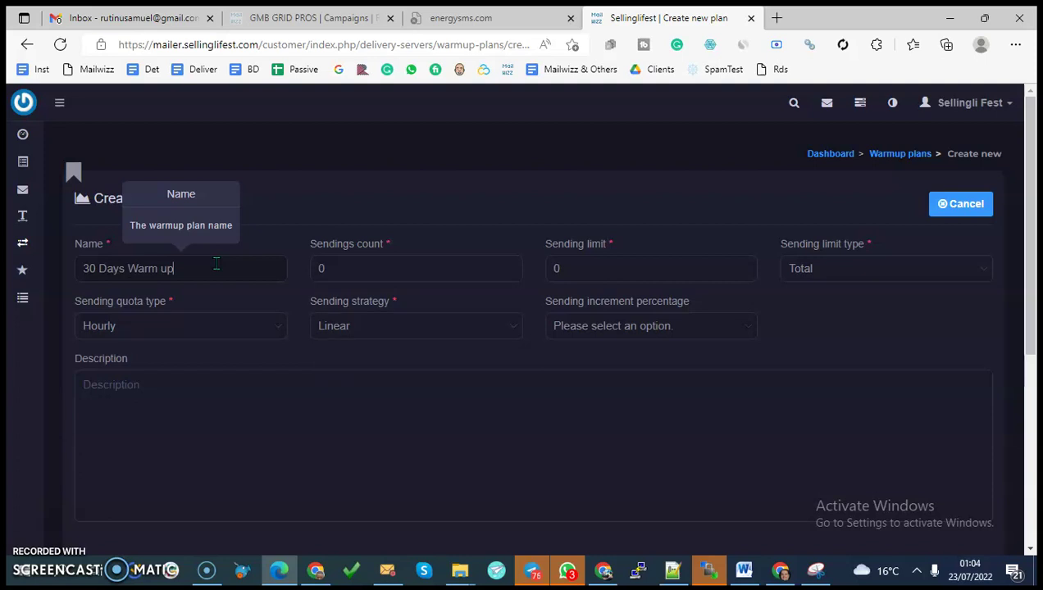
key(backspace)
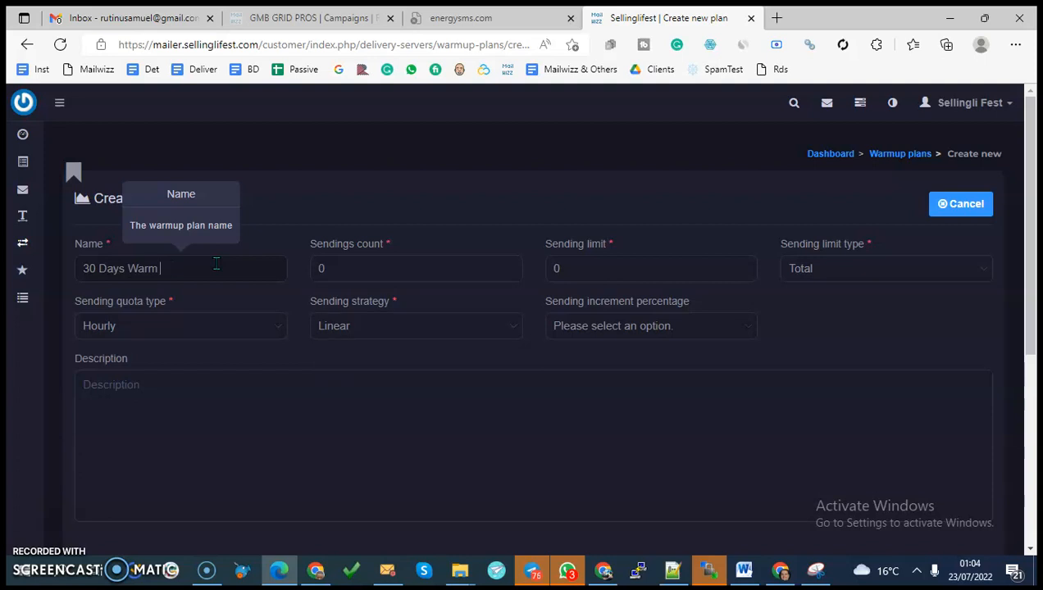
text(Up)
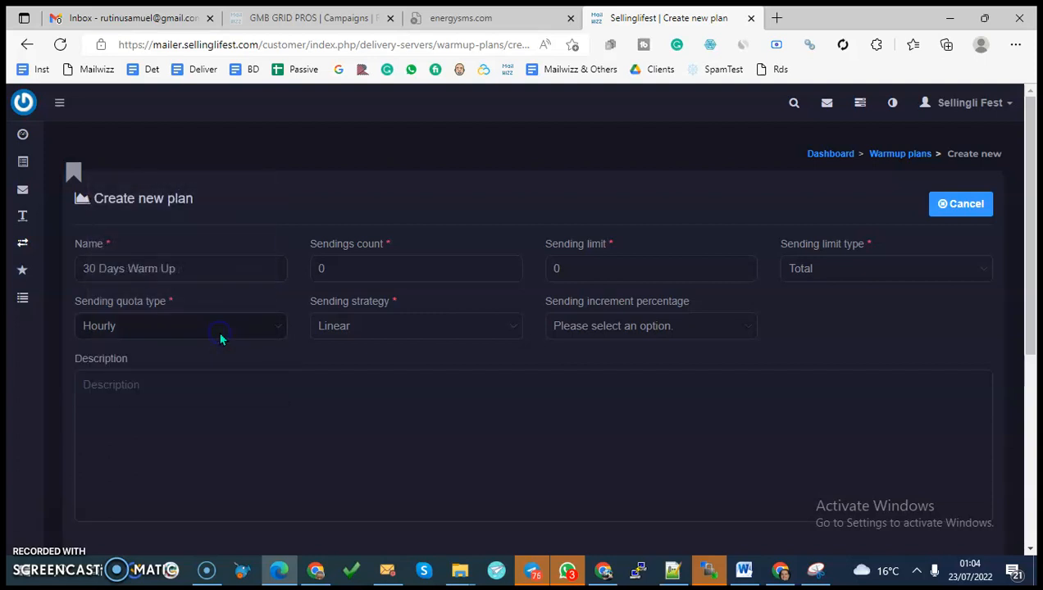
- Review the sending quota type choices and keep Hourly
click(180, 325)
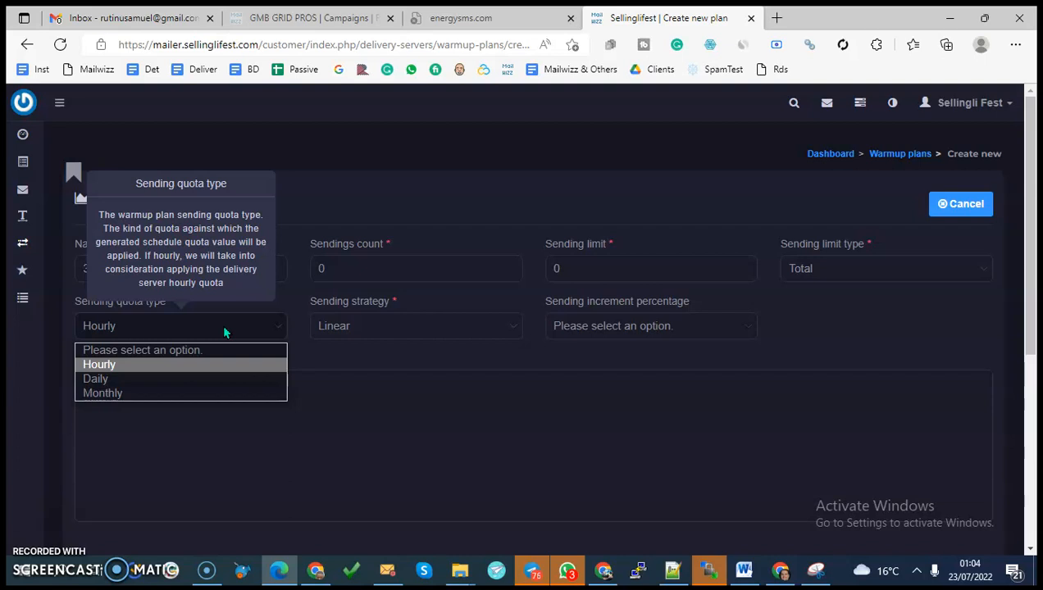
click(100, 364)
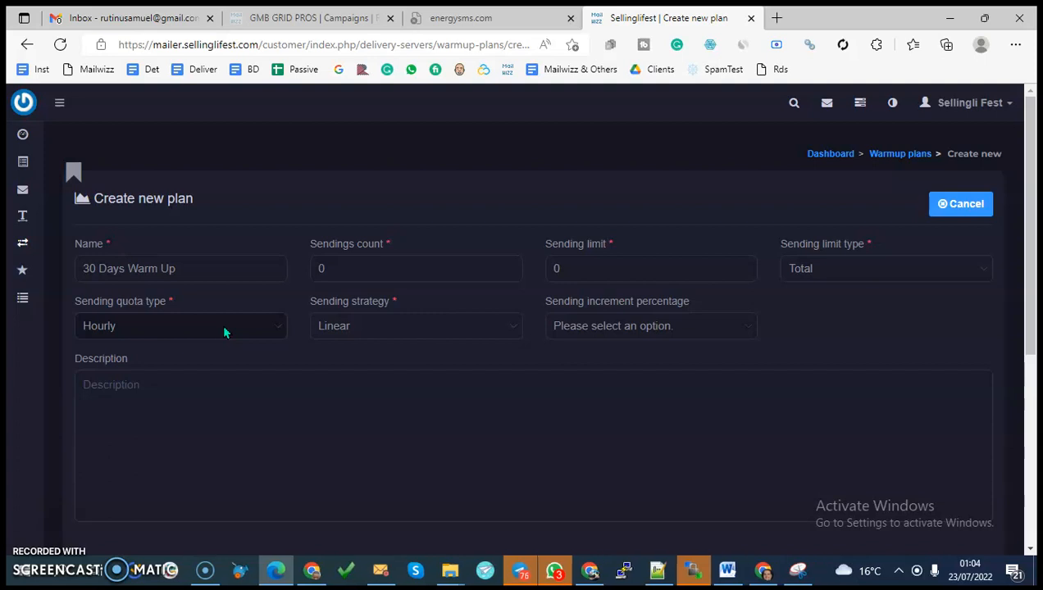
click(180, 325)
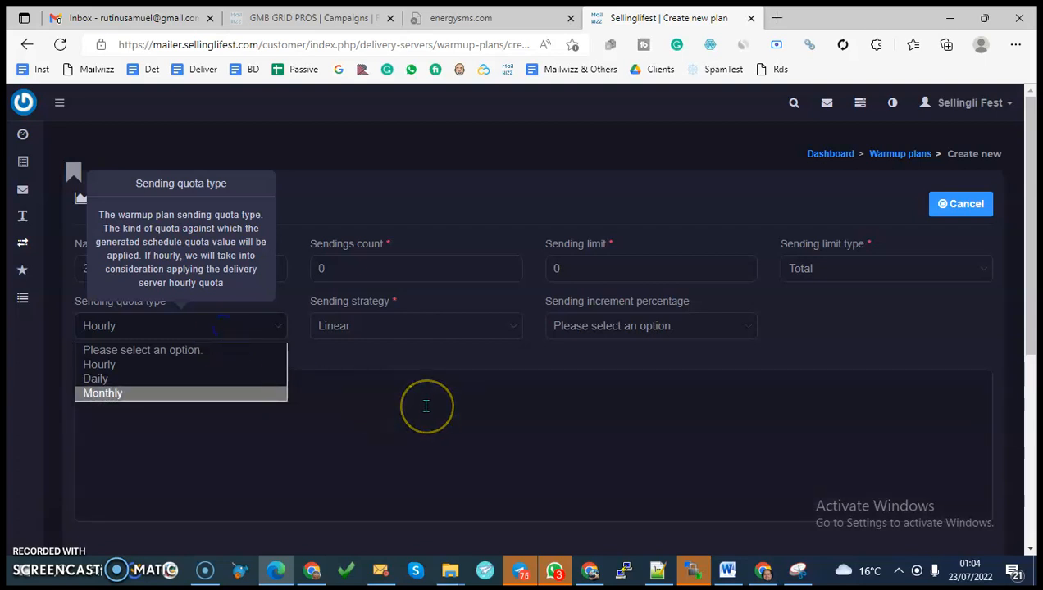
mouse_move(123, 379)
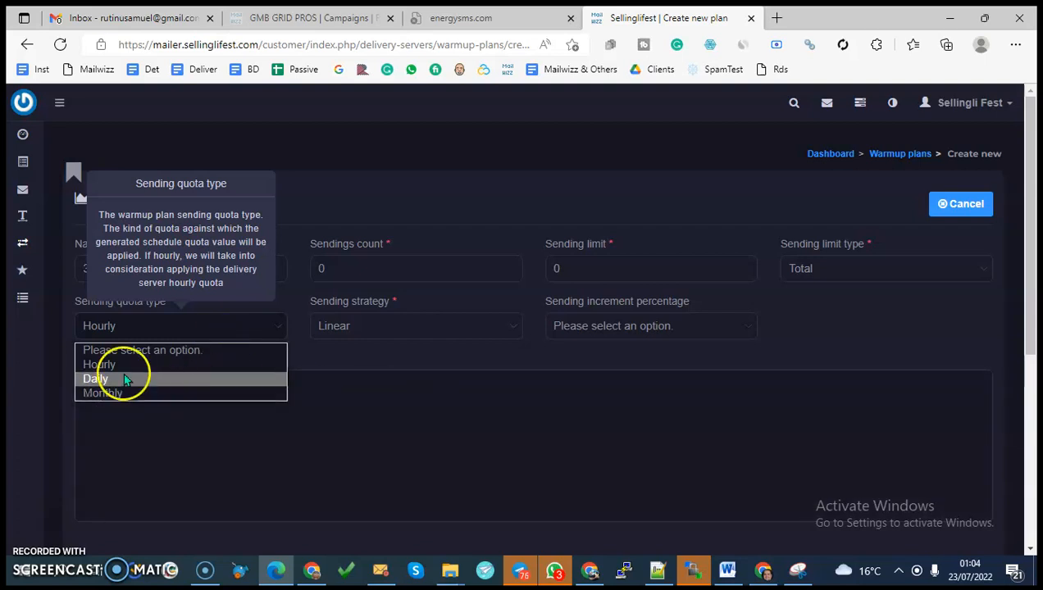
click(98, 364)
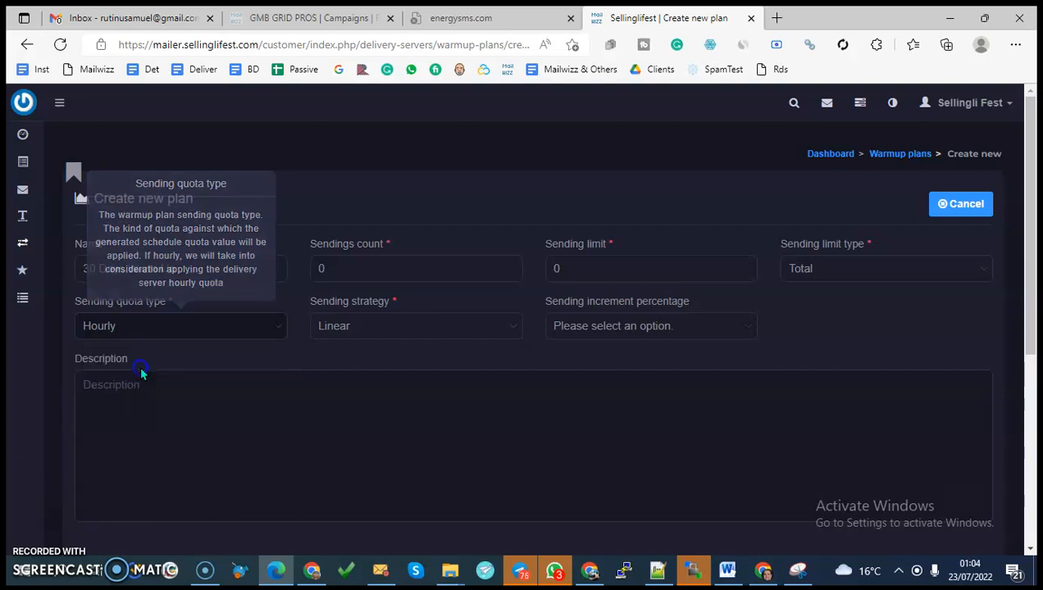
mouse_move(371, 269)
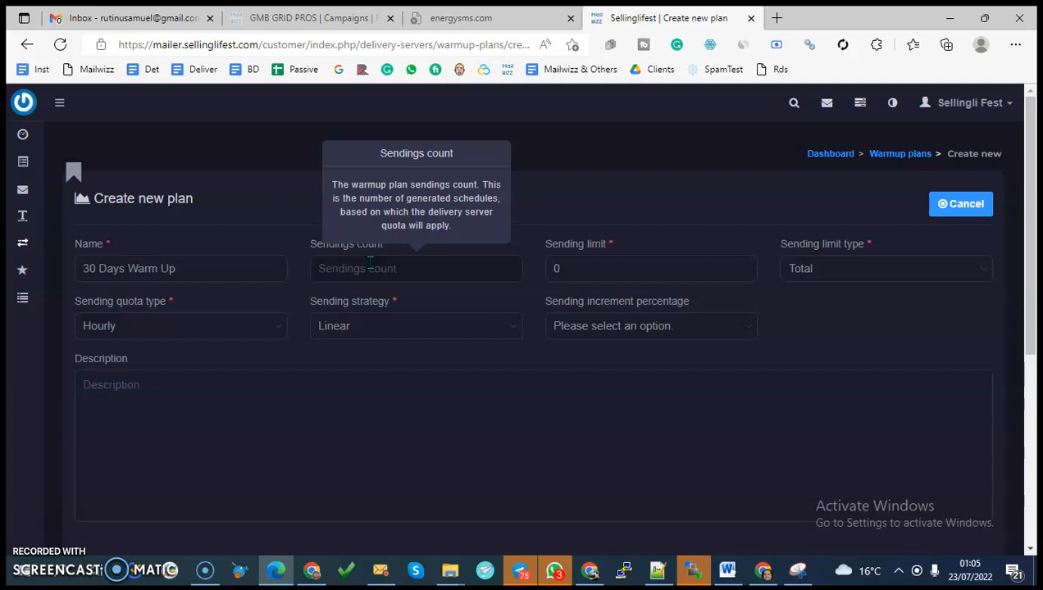
- Set the sendings count to 5 and show the sending strategy choices
text(1)
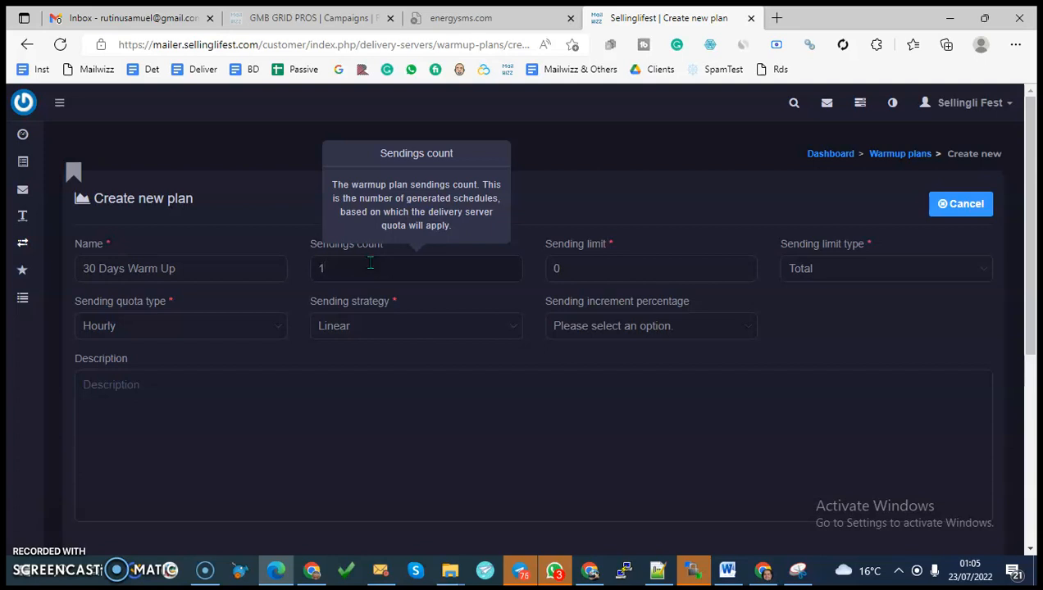
text(0)
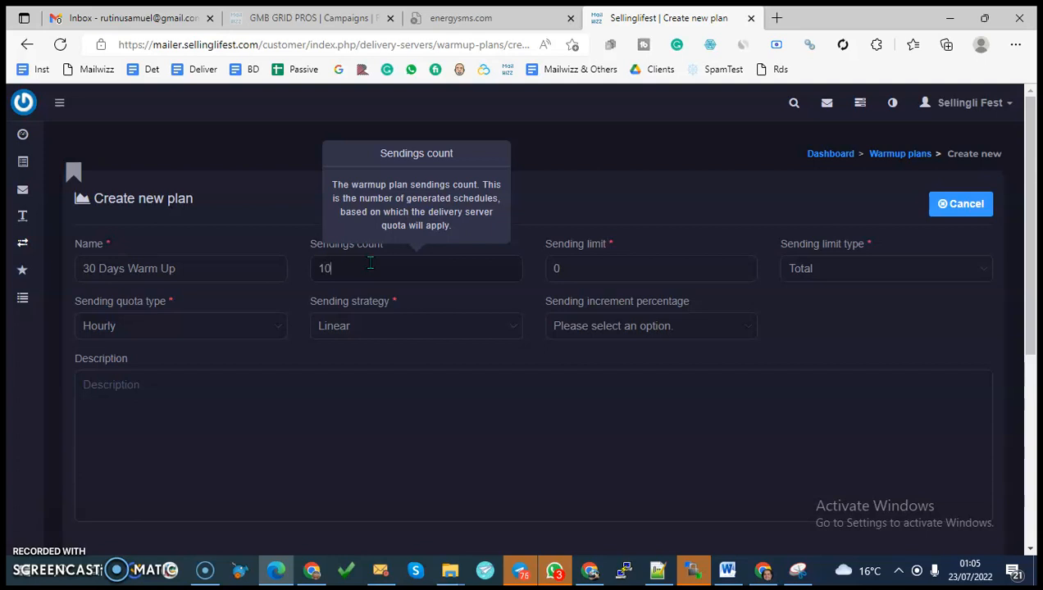
text(5)
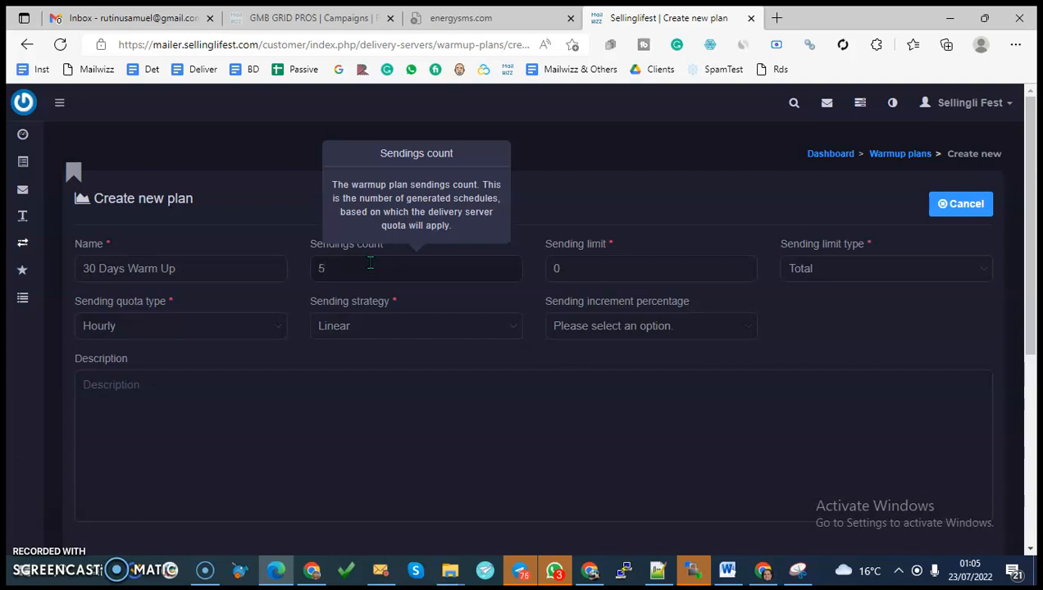
mouse_move(479, 339)
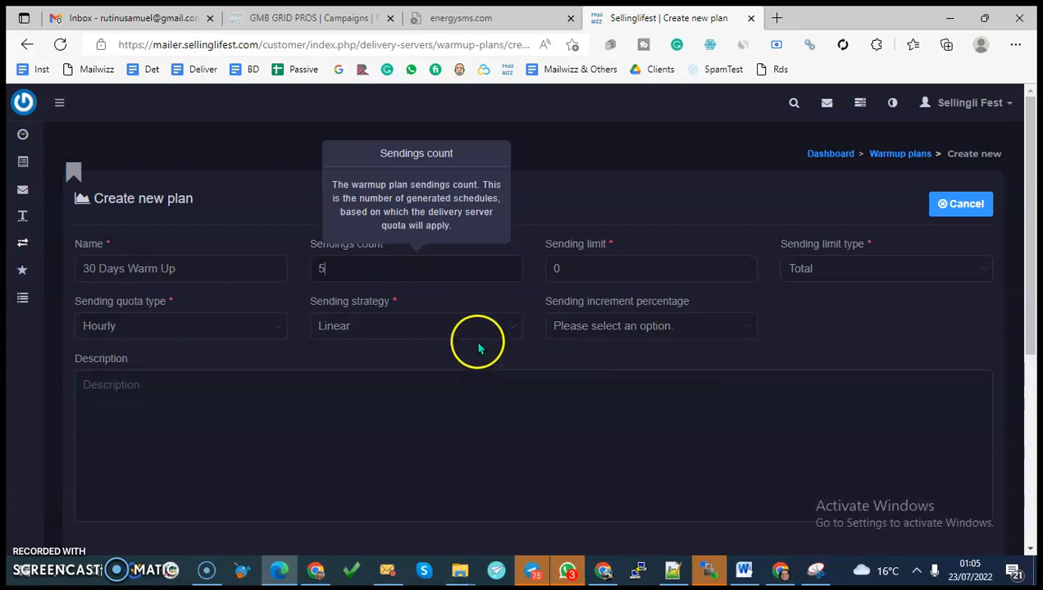
mouse_move(472, 334)
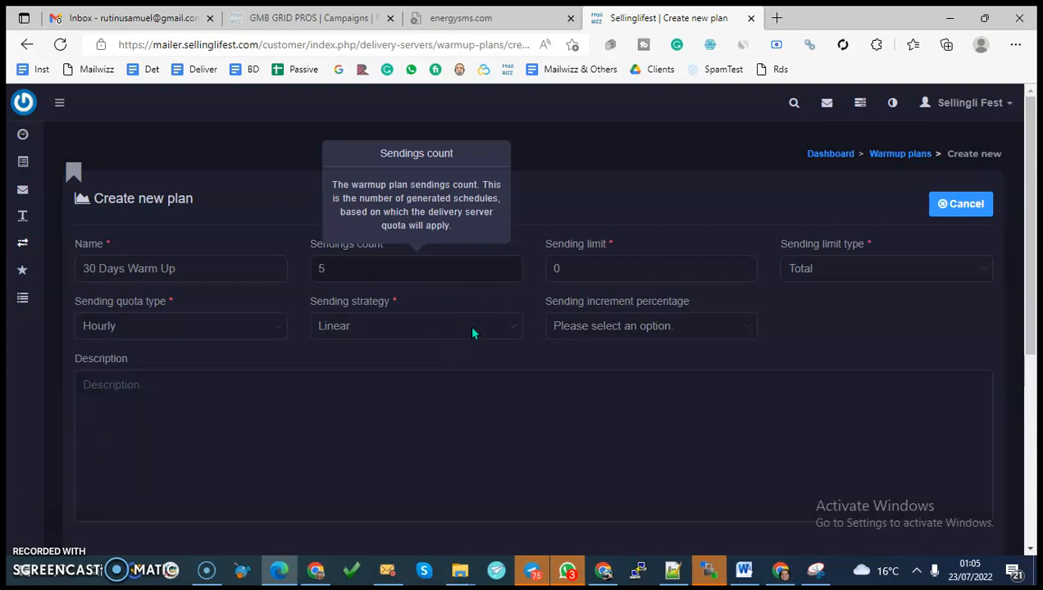
click(417, 324)
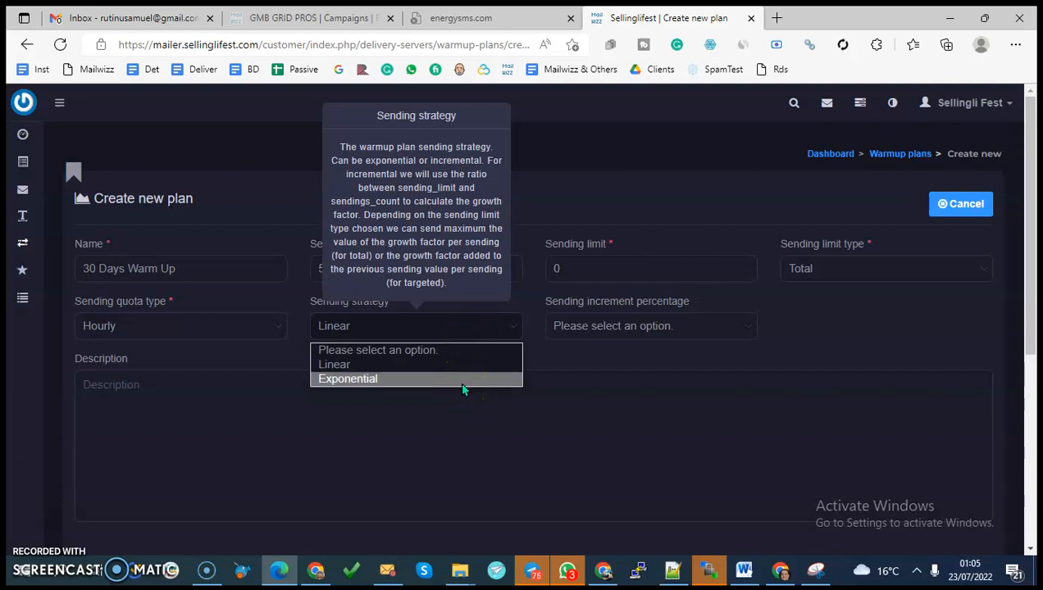
- Choose the Exponential strategy with a 5000 sending limit and 10 % increment
click(348, 377)
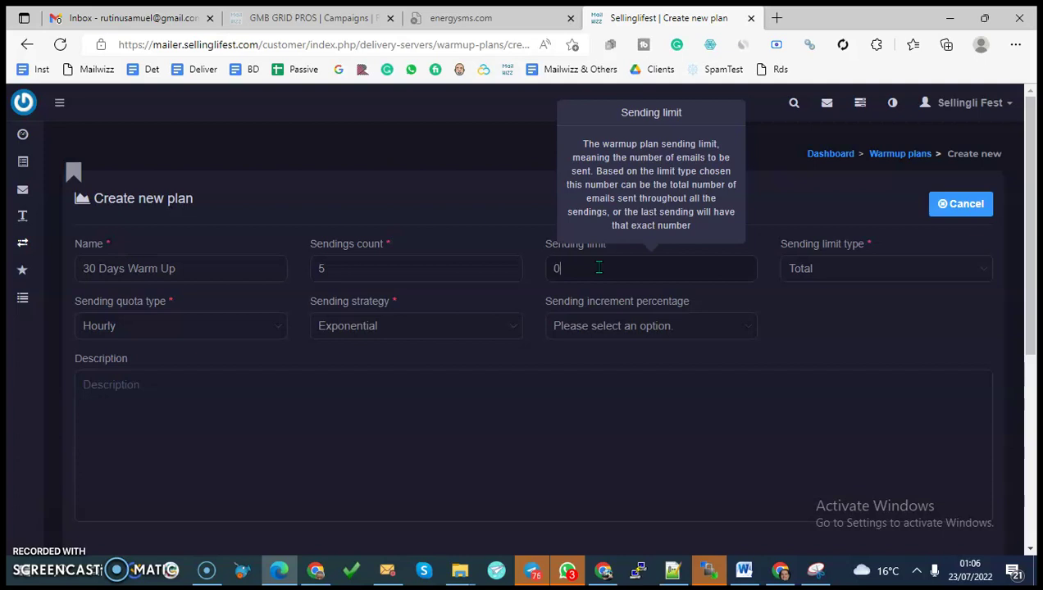
text(1)
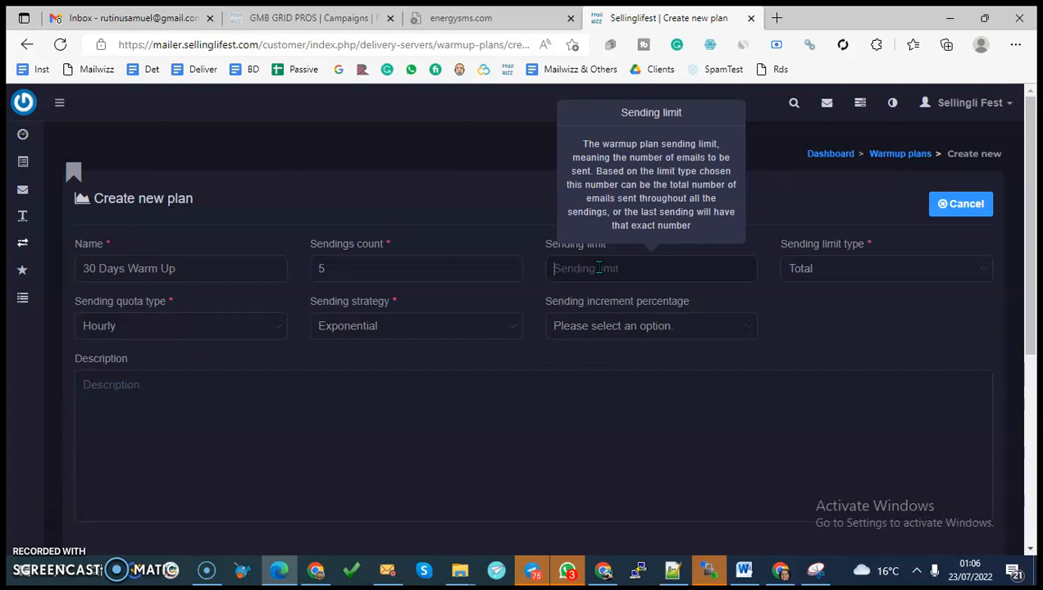
text(500)
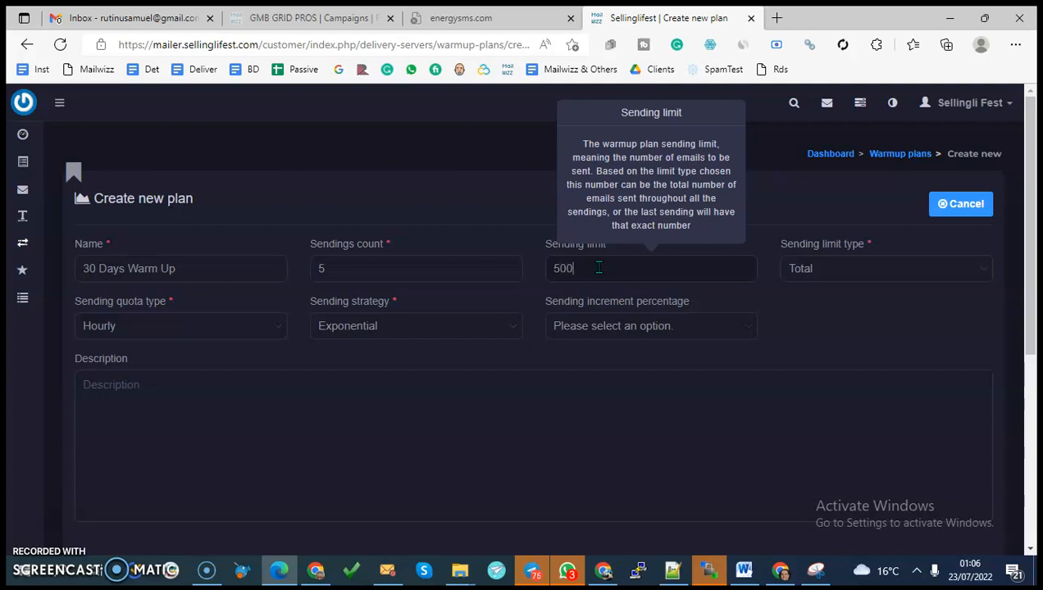
text(0)
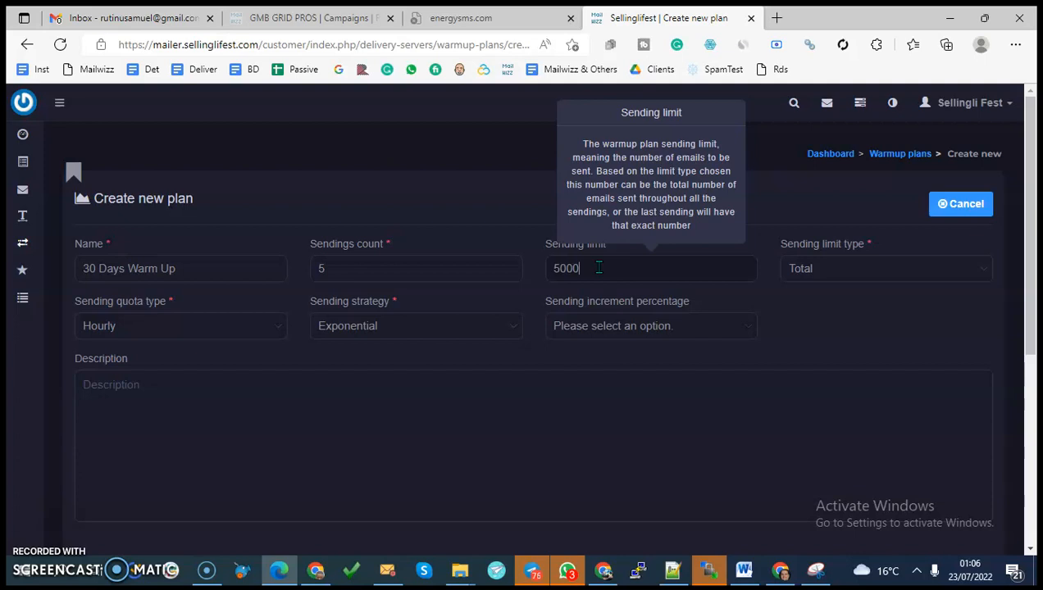
mouse_move(715, 338)
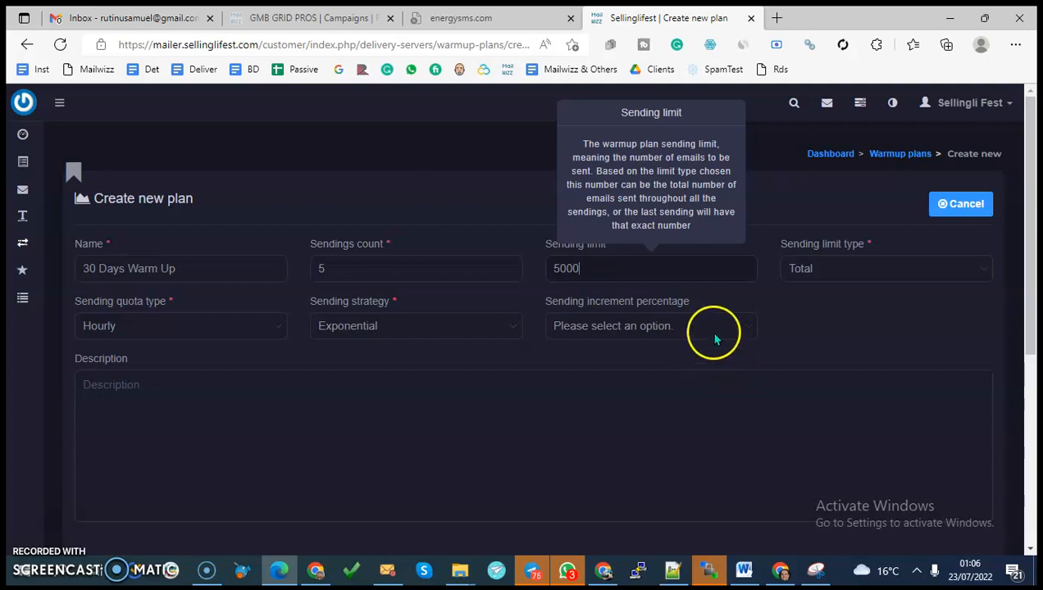
mouse_move(715, 339)
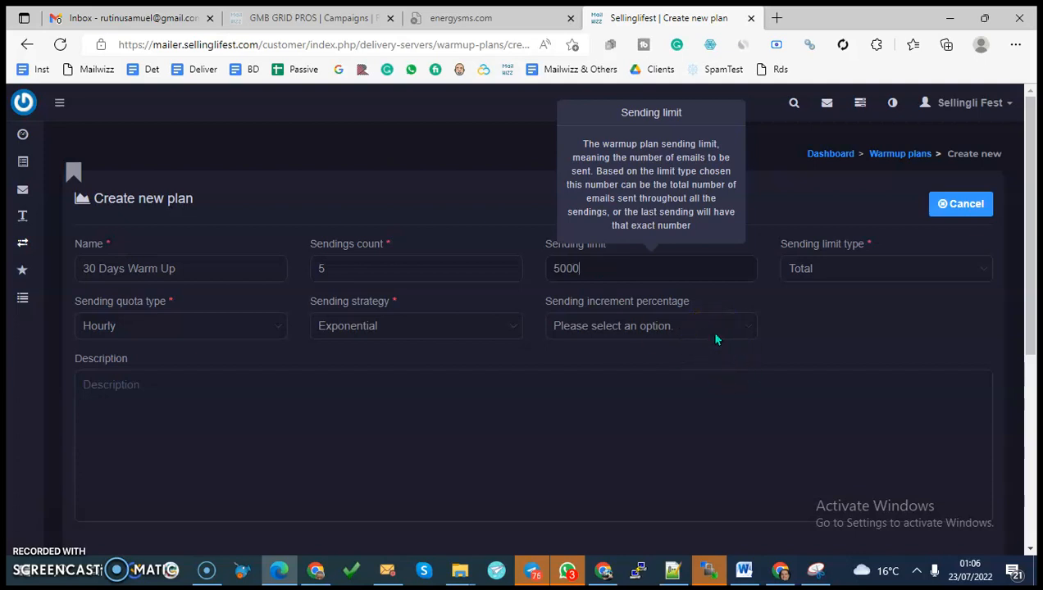
click(647, 324)
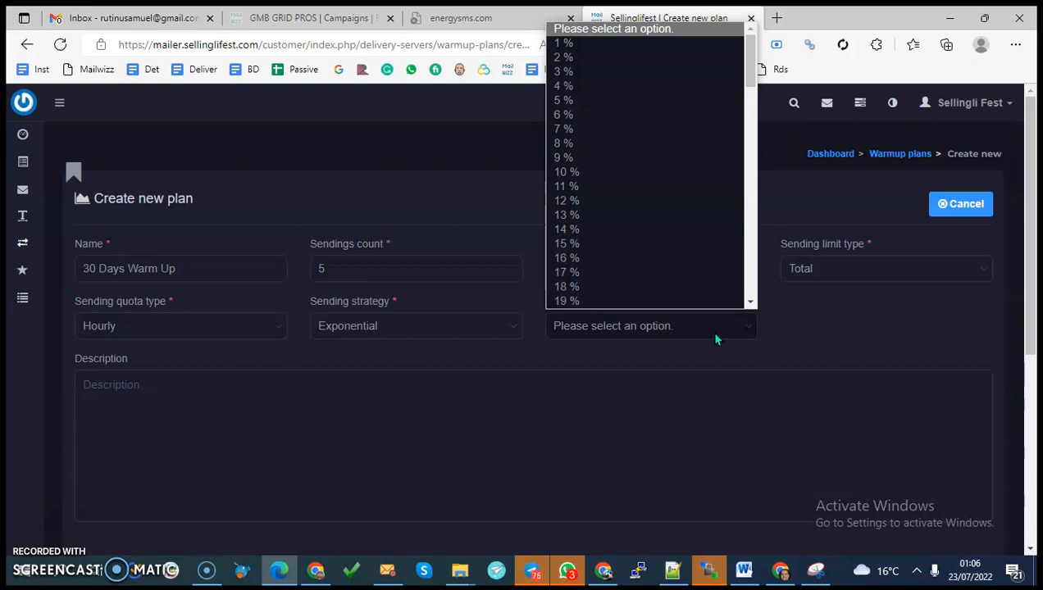
mouse_move(639, 100)
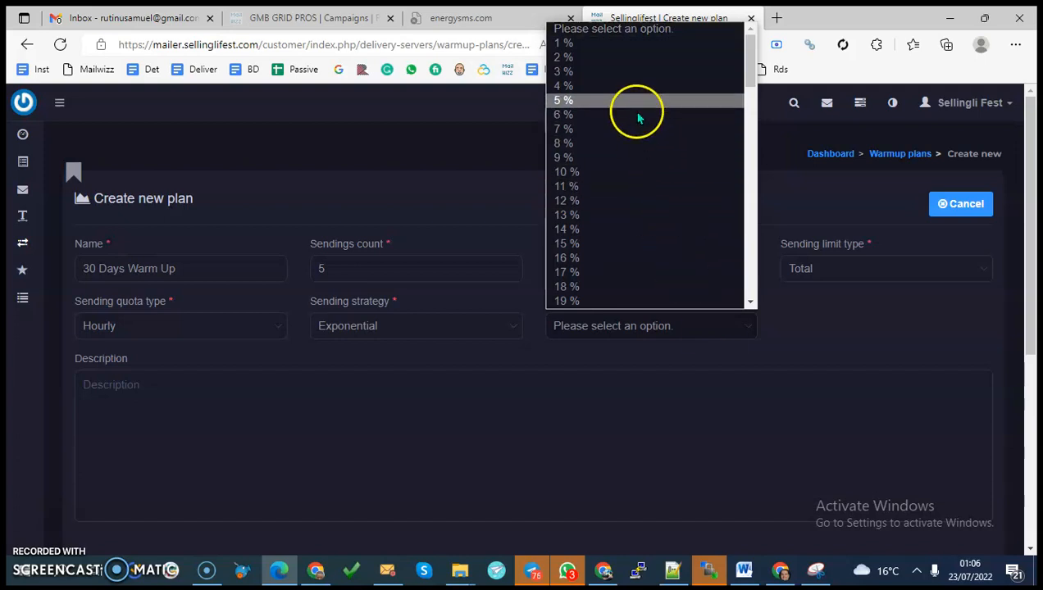
mouse_move(637, 108)
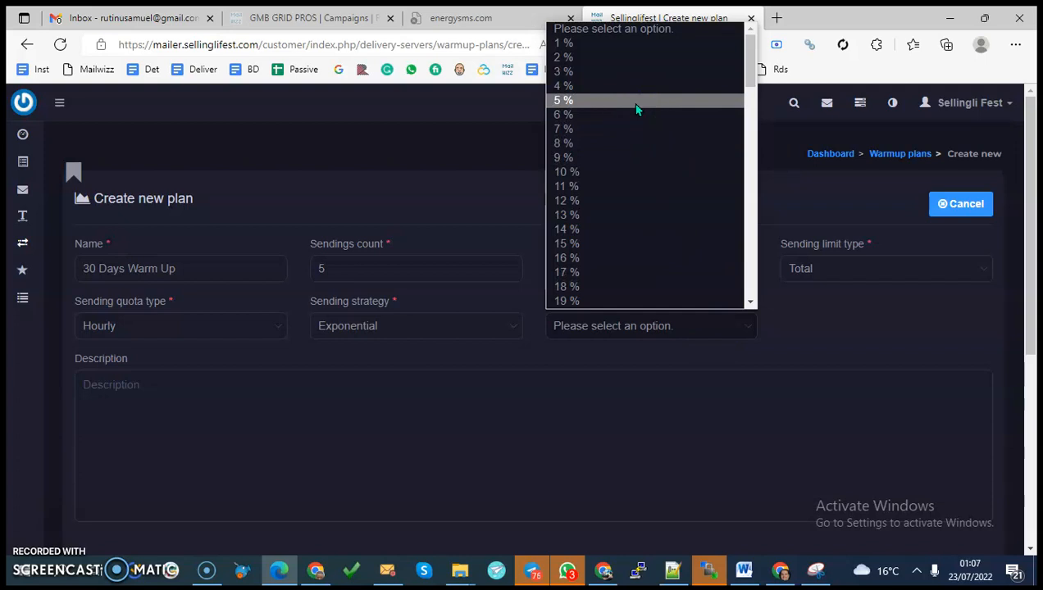
mouse_move(642, 174)
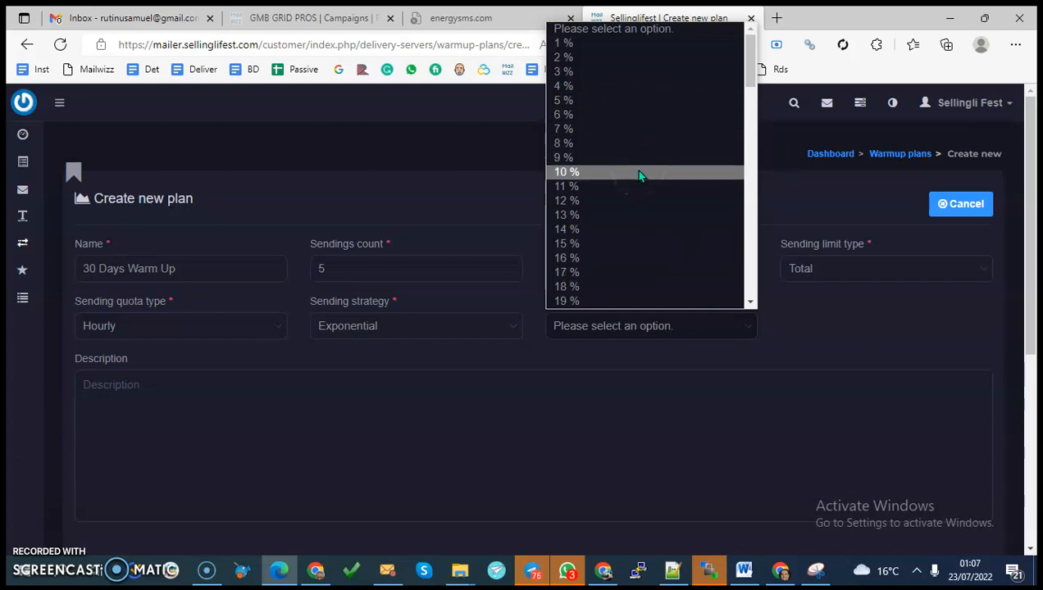
click(566, 172)
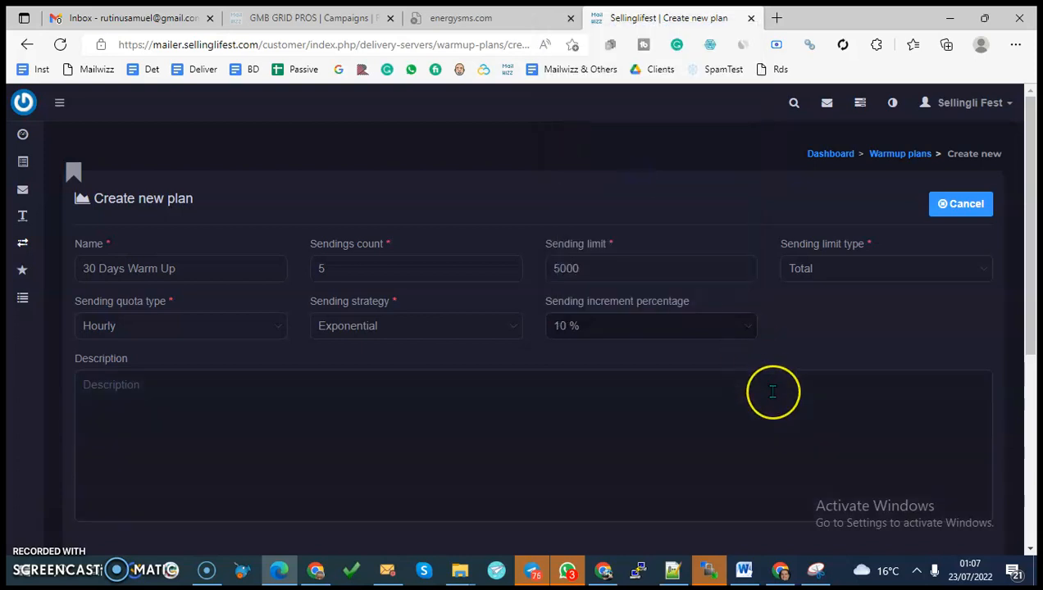
click(885, 269)
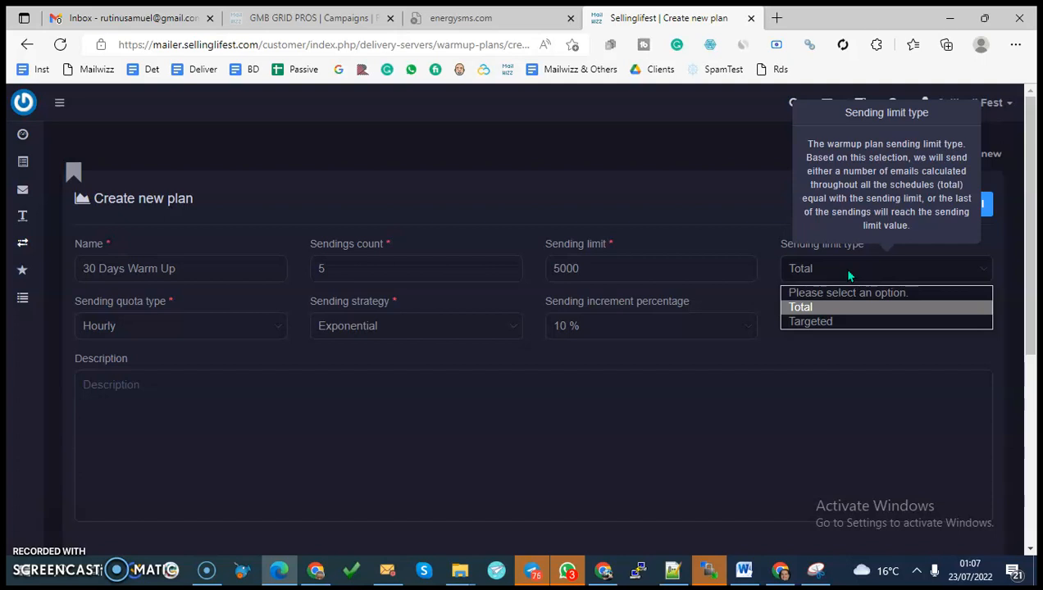
mouse_move(925, 315)
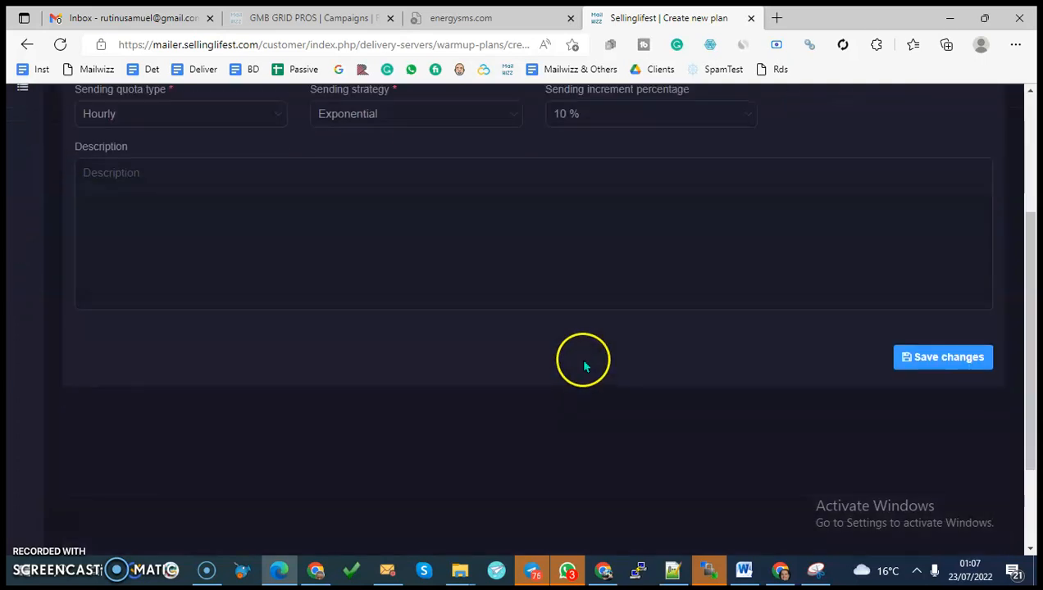
mouse_move(997, 390)
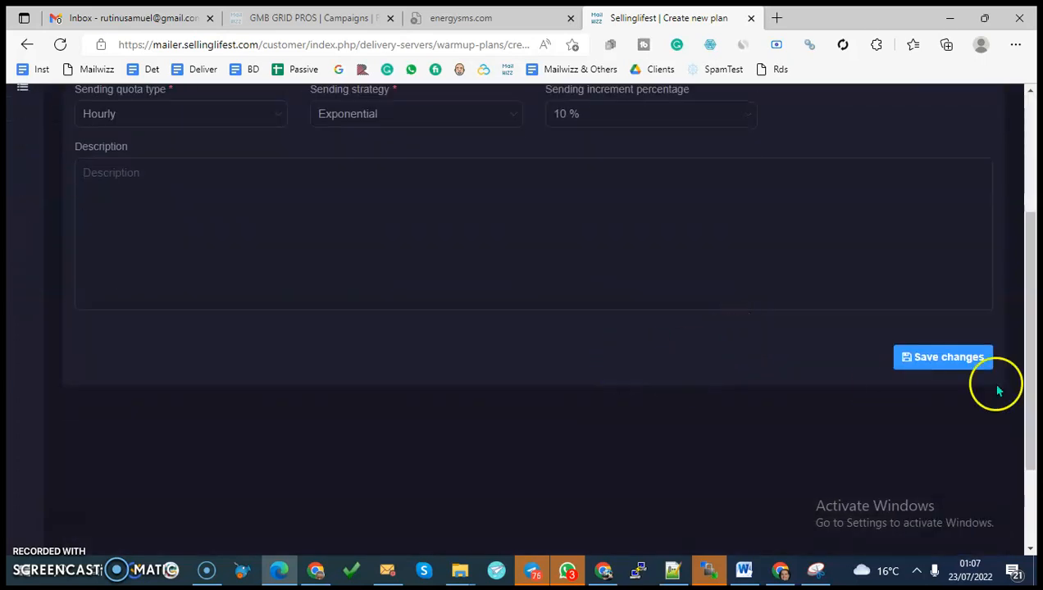
- Save the plan and review the generated five-step quota schedule reaching 5000
click(941, 357)
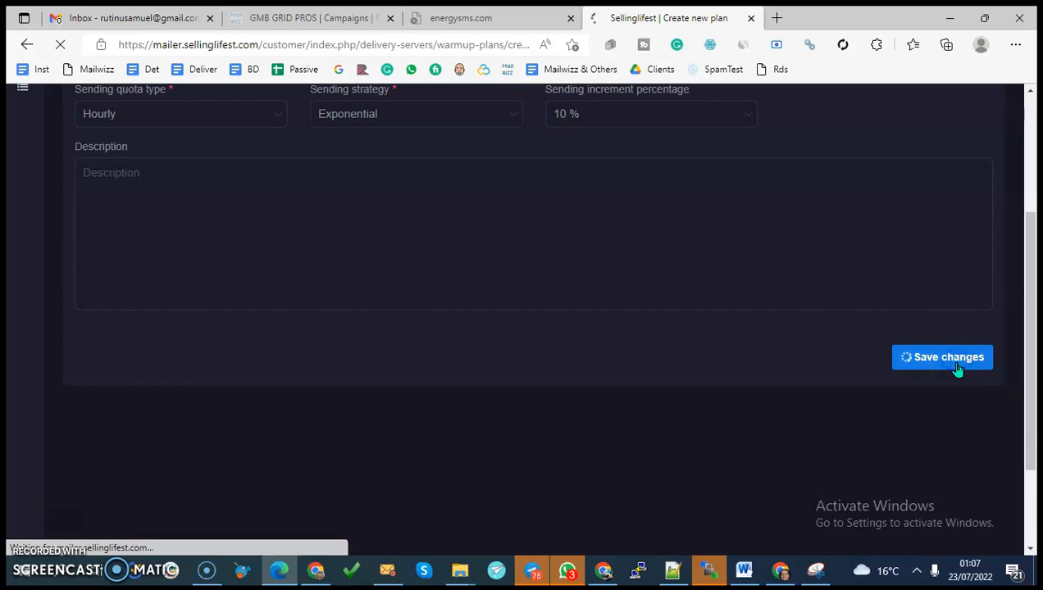
click(941, 357)
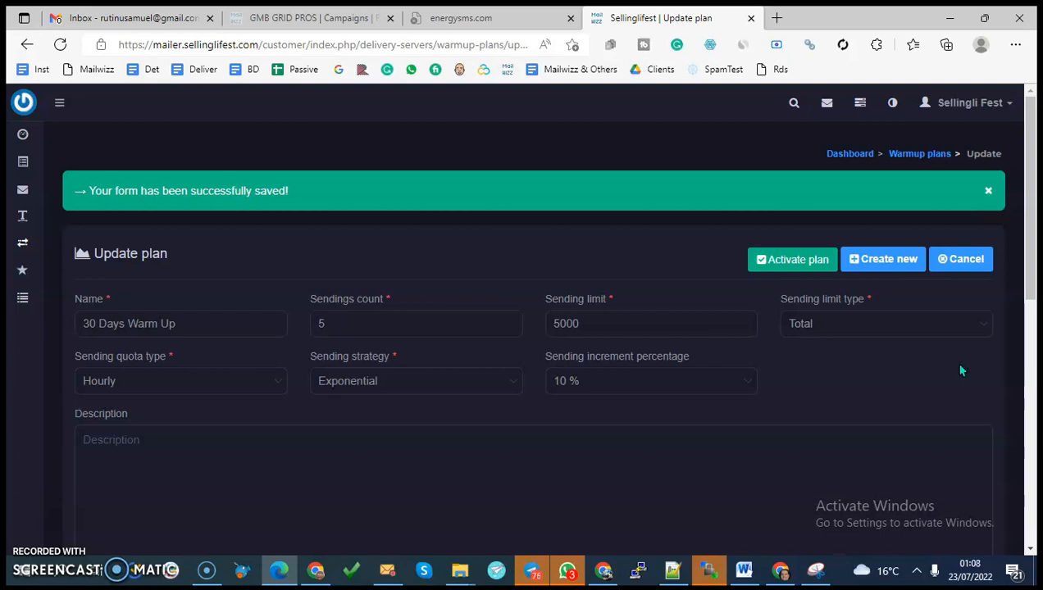
scroll(down, 3)
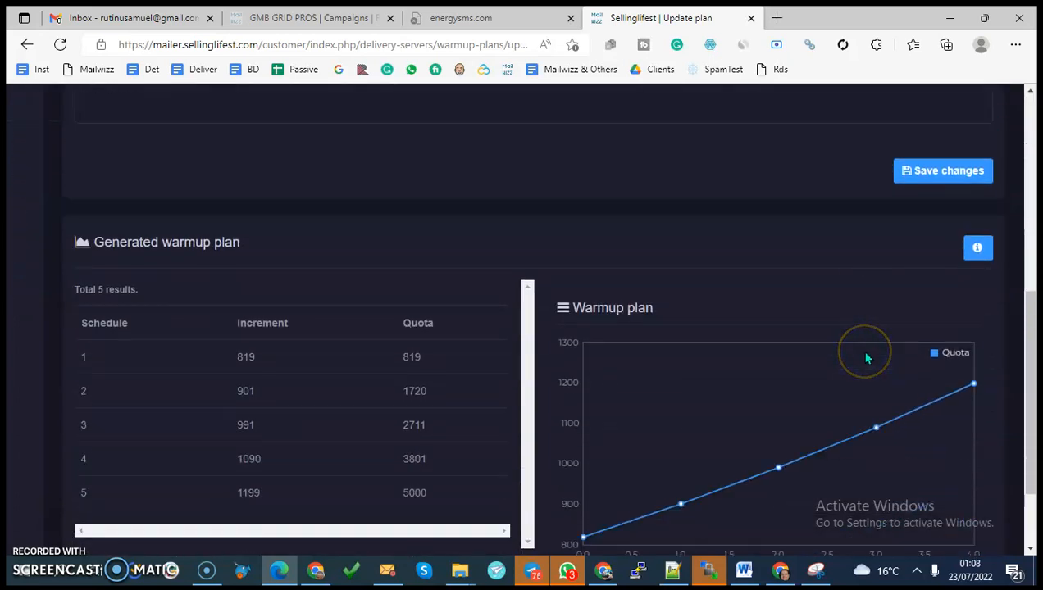
scroll(down, 3)
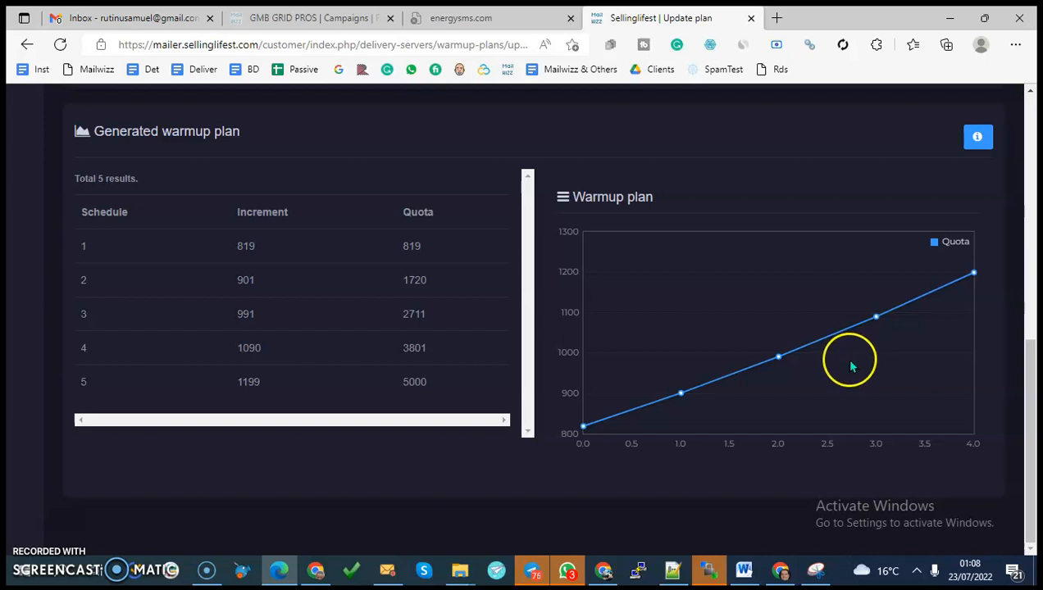
mouse_move(610, 390)
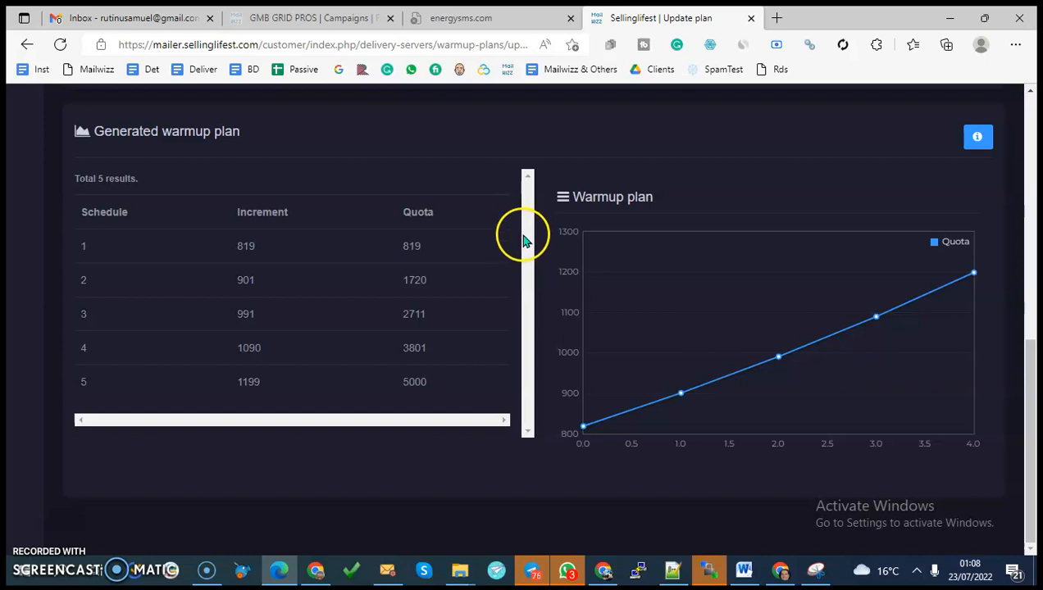
mouse_move(521, 368)
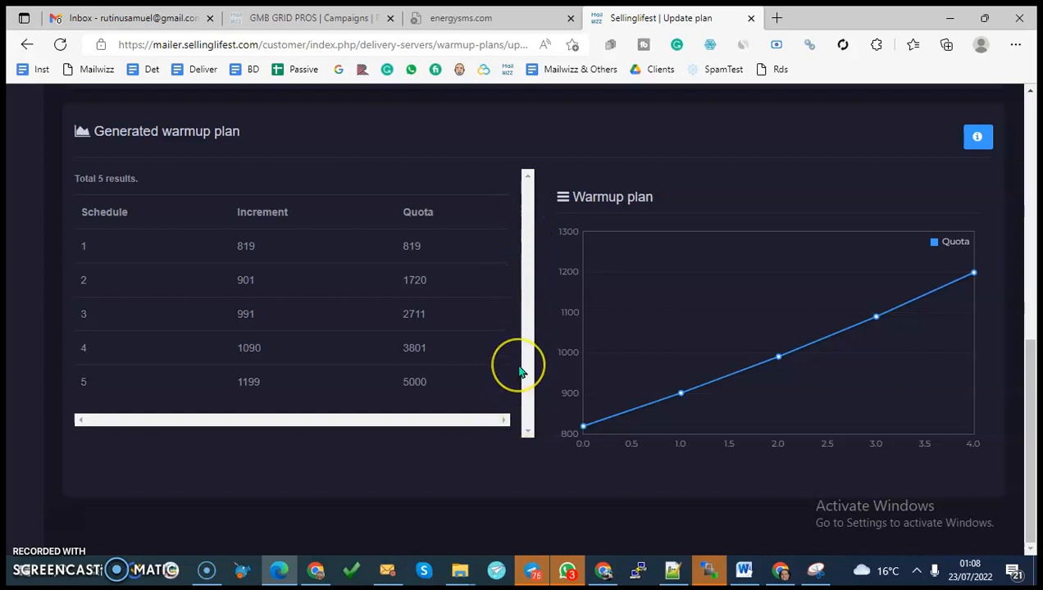
scroll(up, 3)
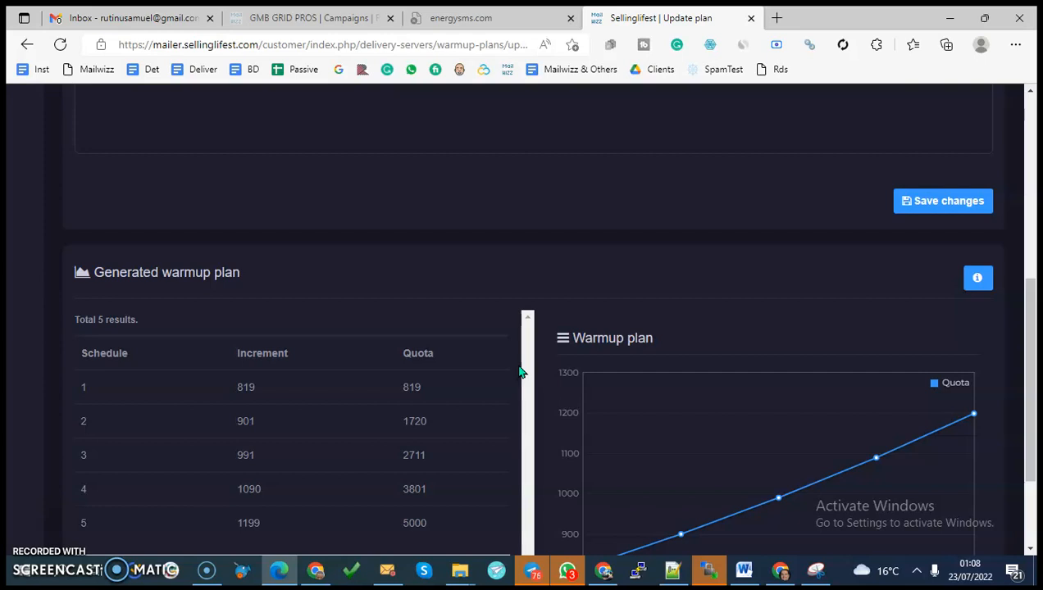
scroll(down, 3)
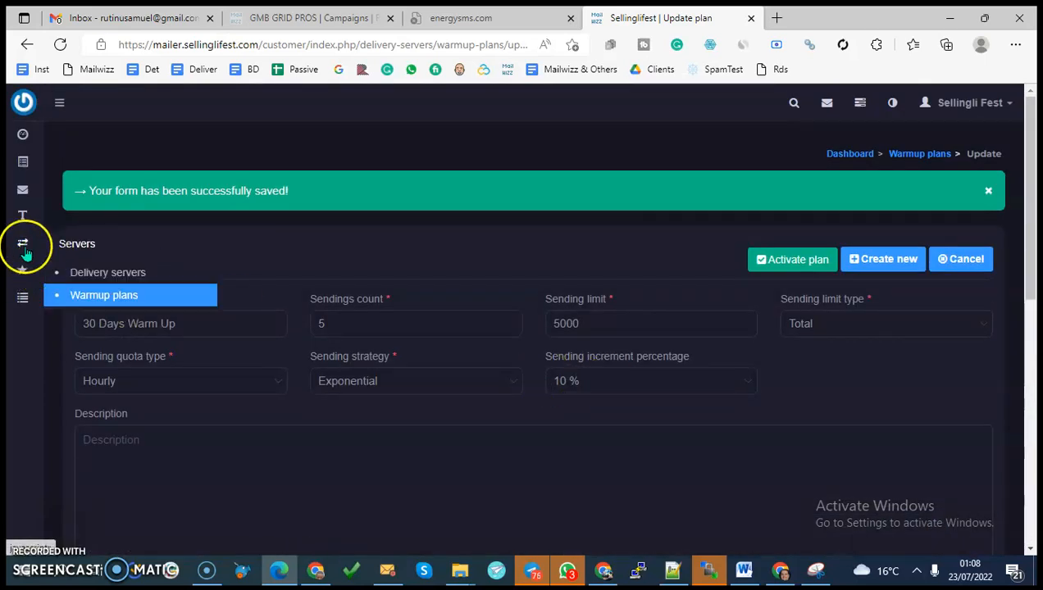
- Open the SMTP delivery server's update form from the delivery servers list
click(109, 273)
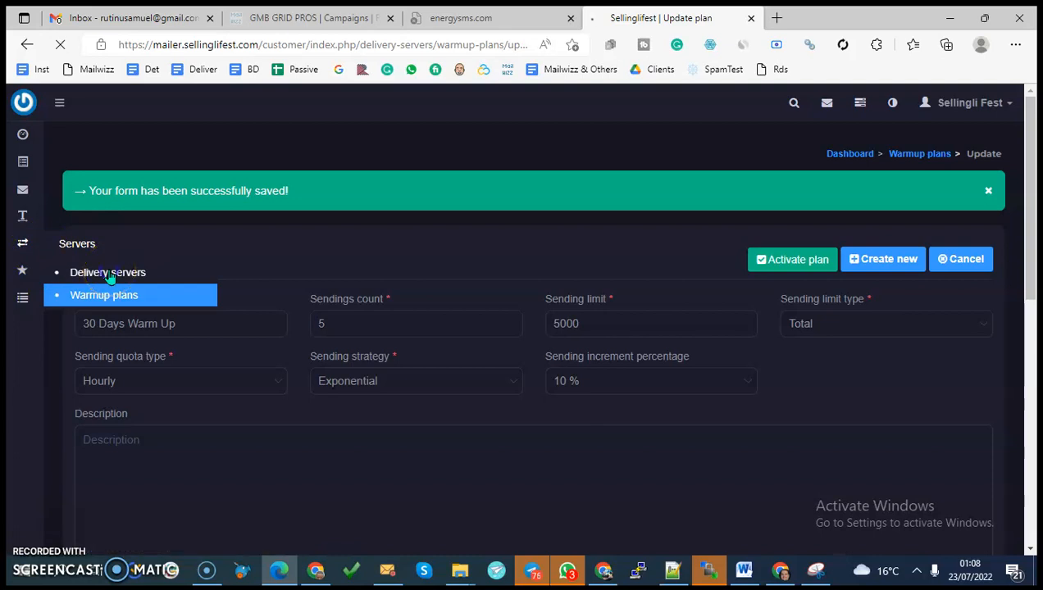
click(108, 272)
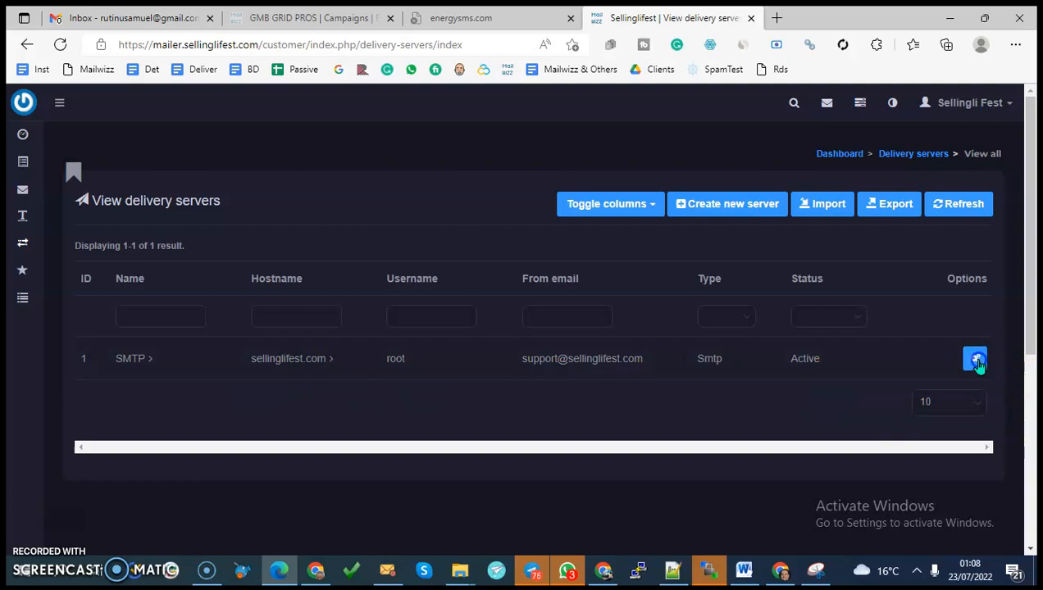
click(976, 357)
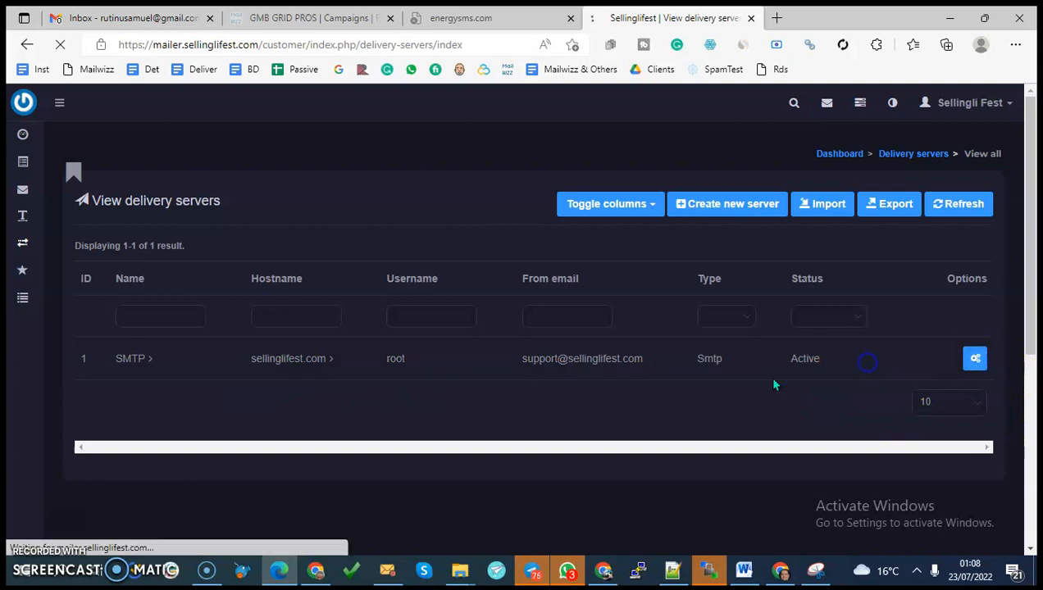
click(974, 358)
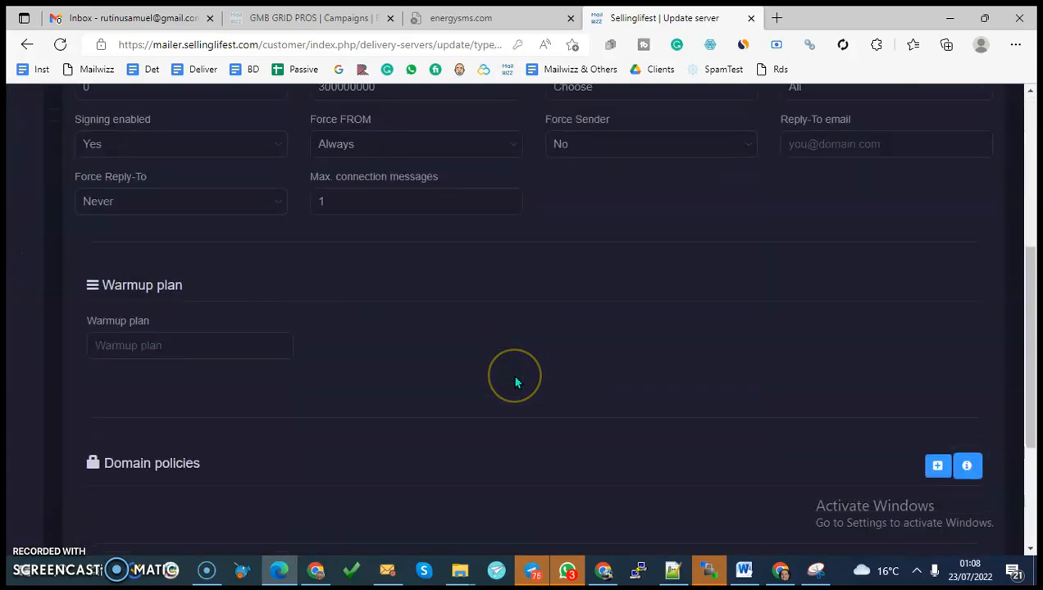
- Search the Warmup plan field for '30 d' and check the pause-after-send value
click(188, 344)
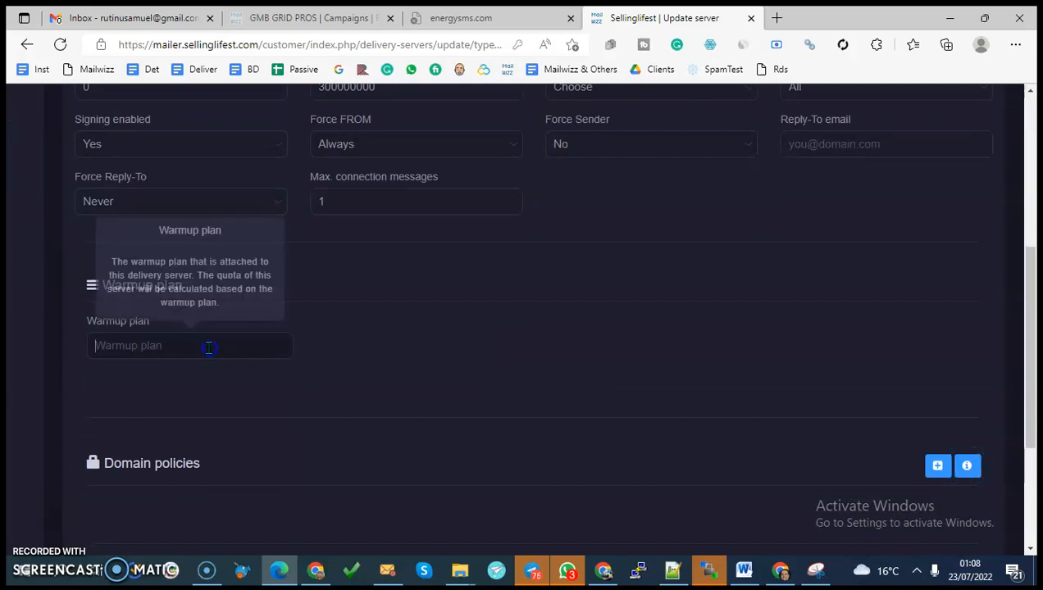
mouse_move(485, 364)
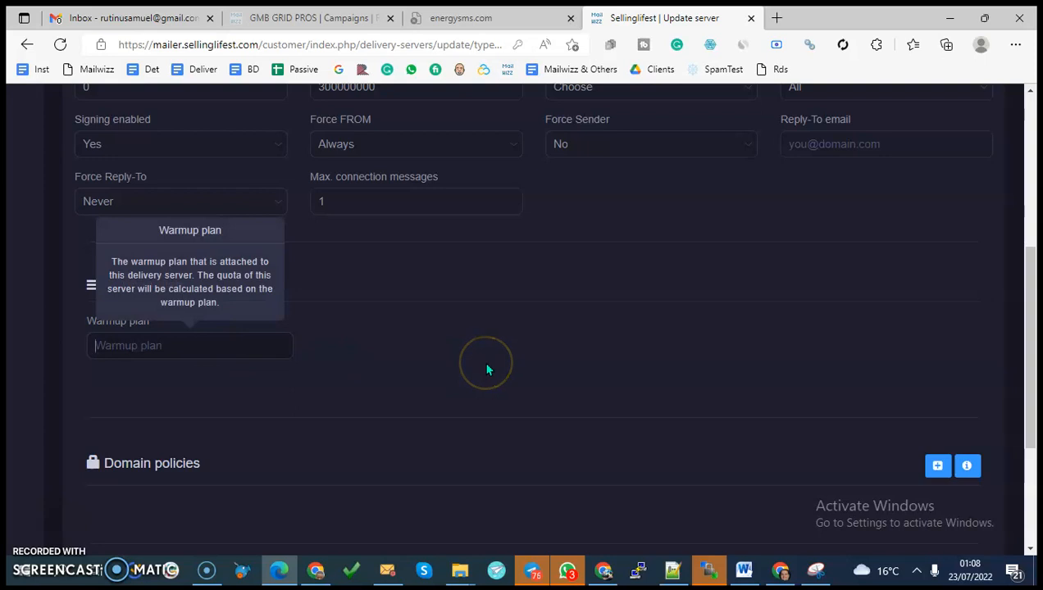
text(30 d)
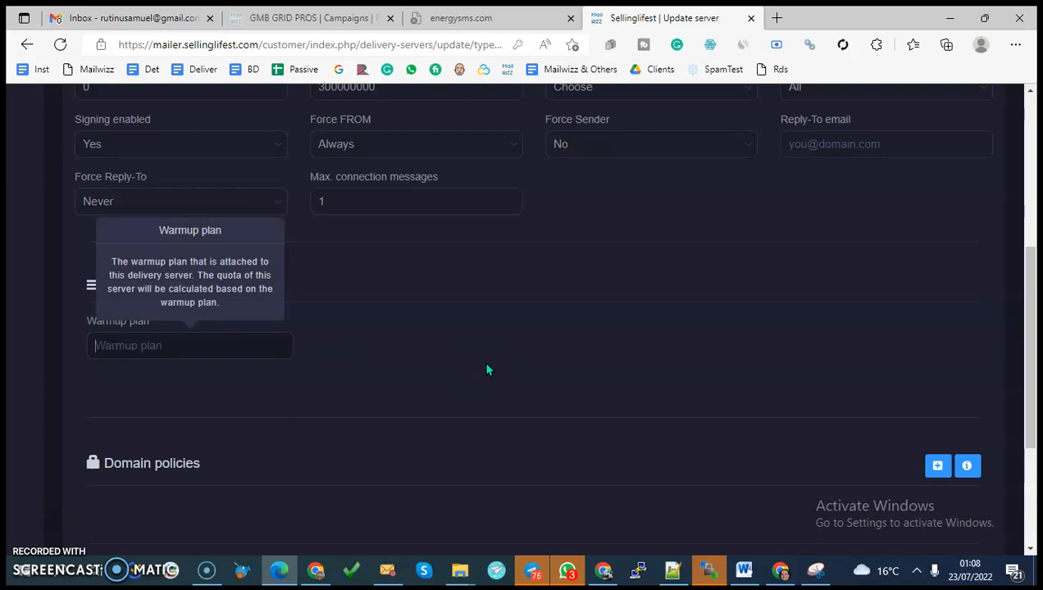
scroll(up, 3)
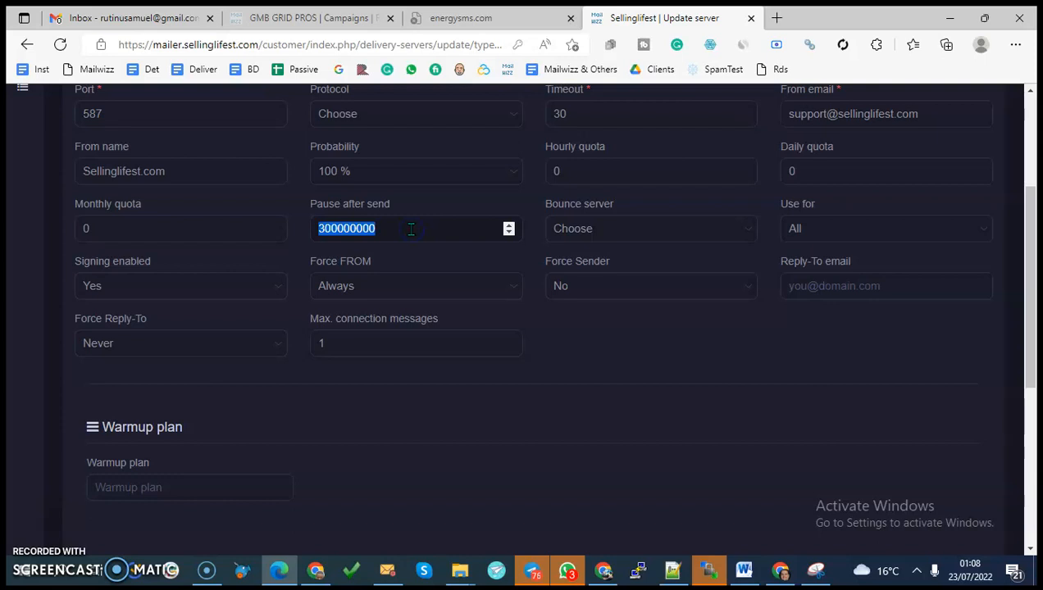
mouse_move(410, 228)
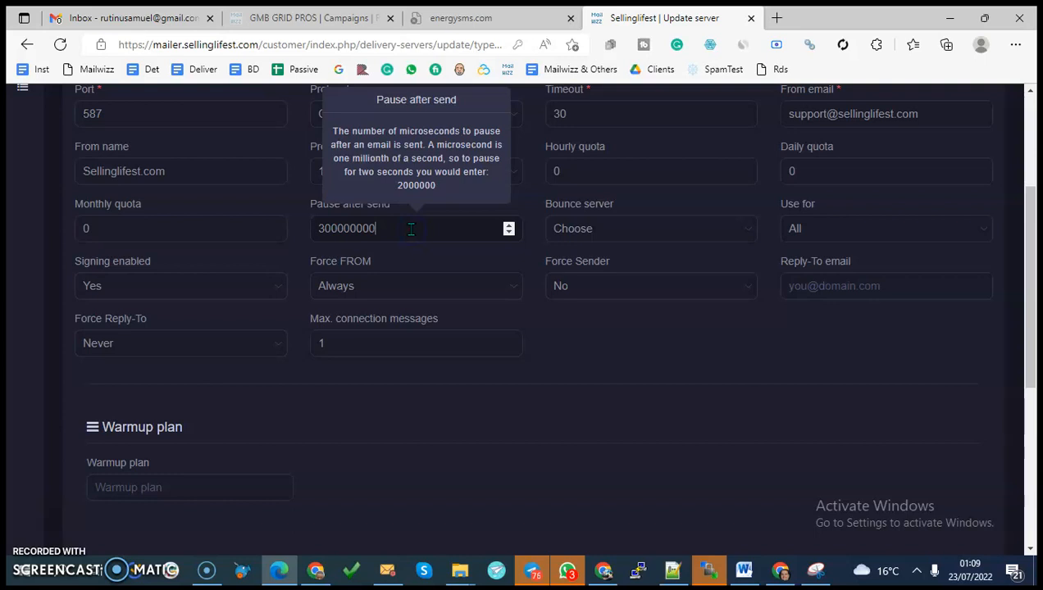
scroll(up, 3)
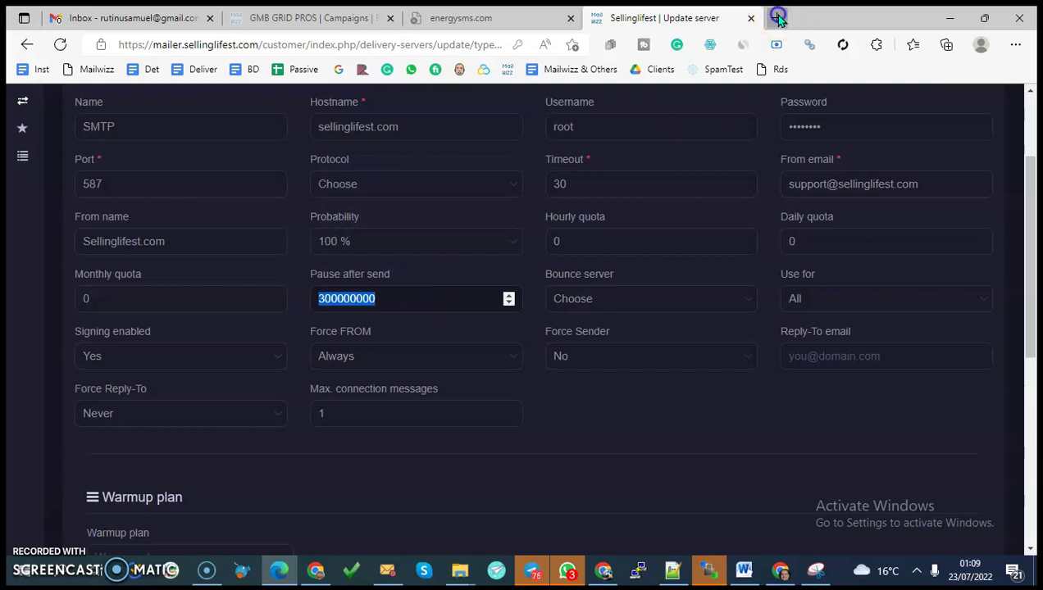
- Convert 300000000 microseconds to minutes on Bing, then return to the server form
click(777, 16)
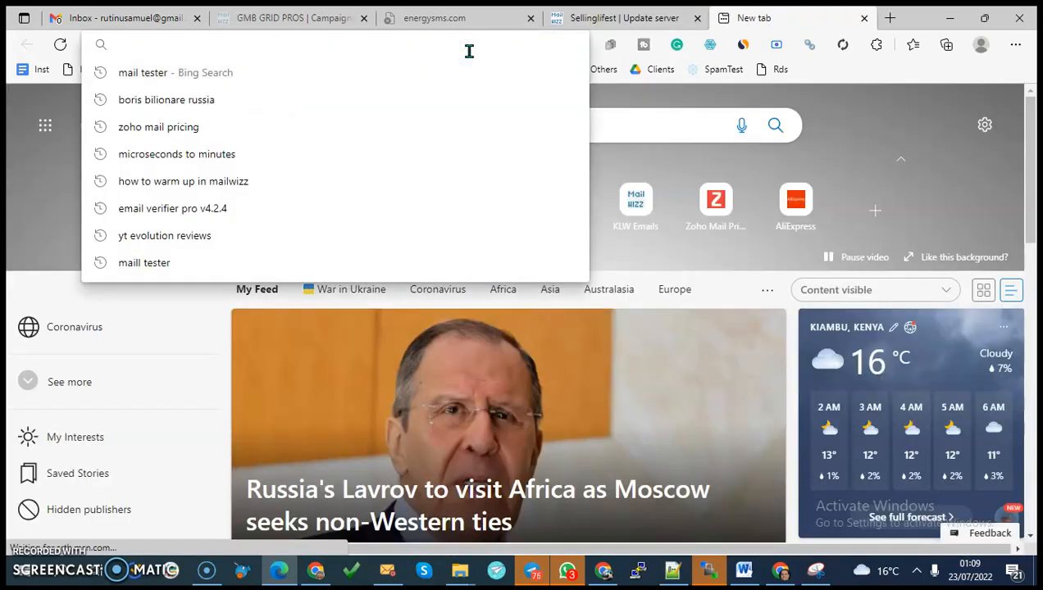
text(MICT)
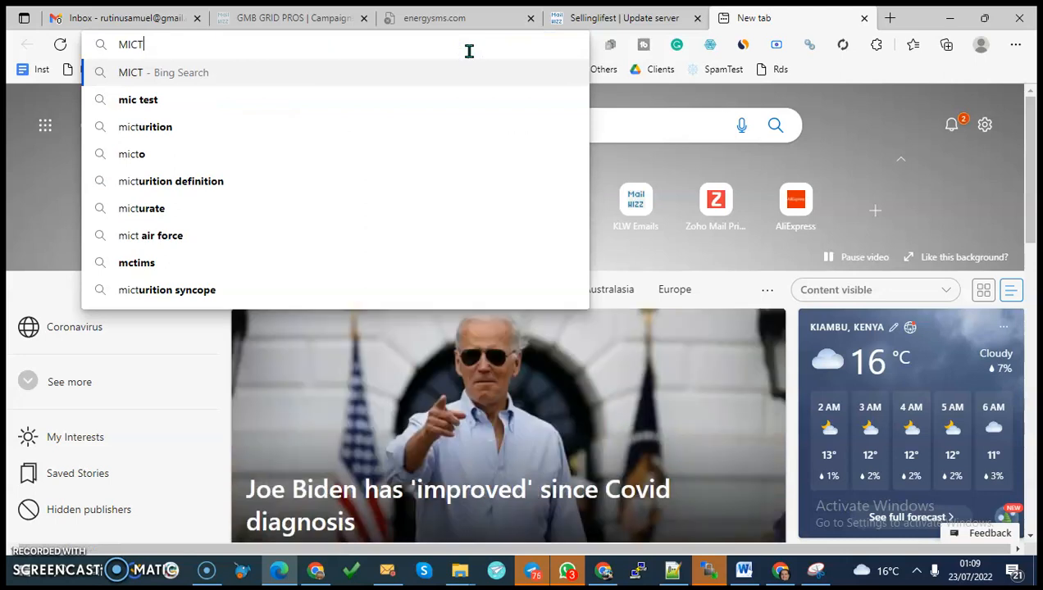
key(Backspace)
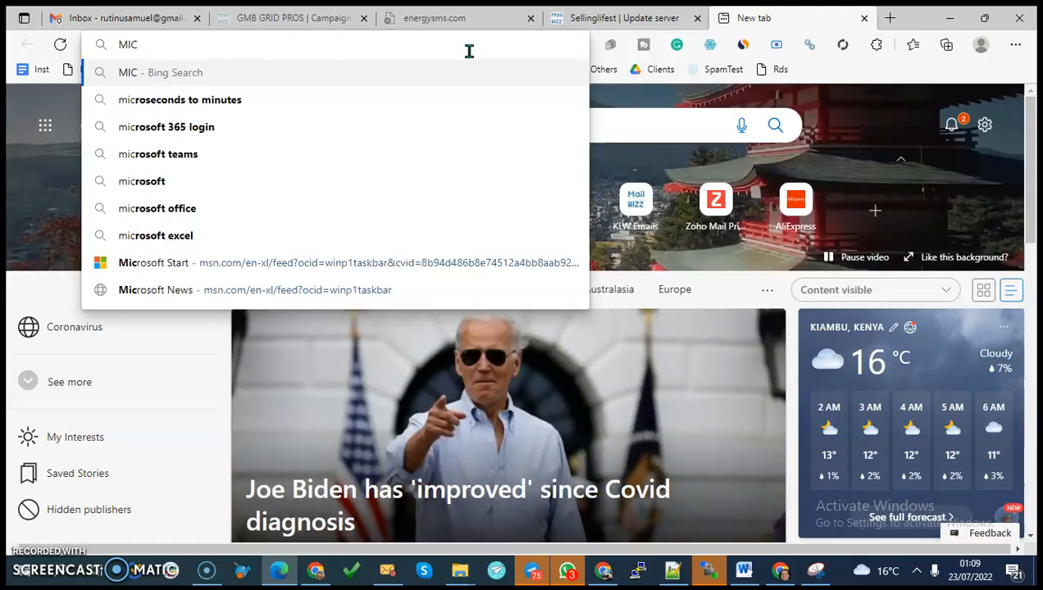
click(181, 100)
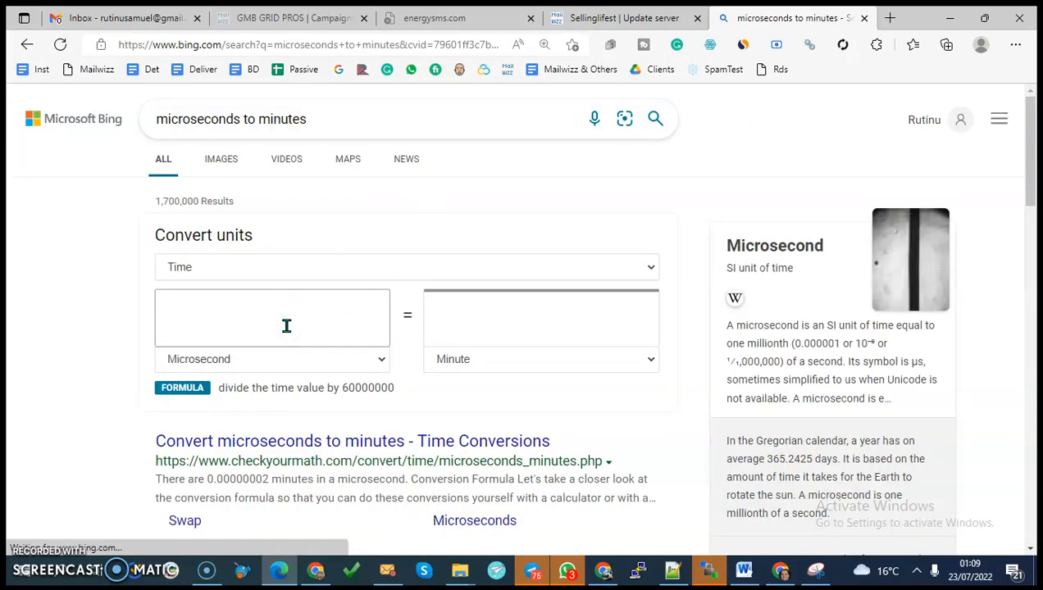
text(300000000)
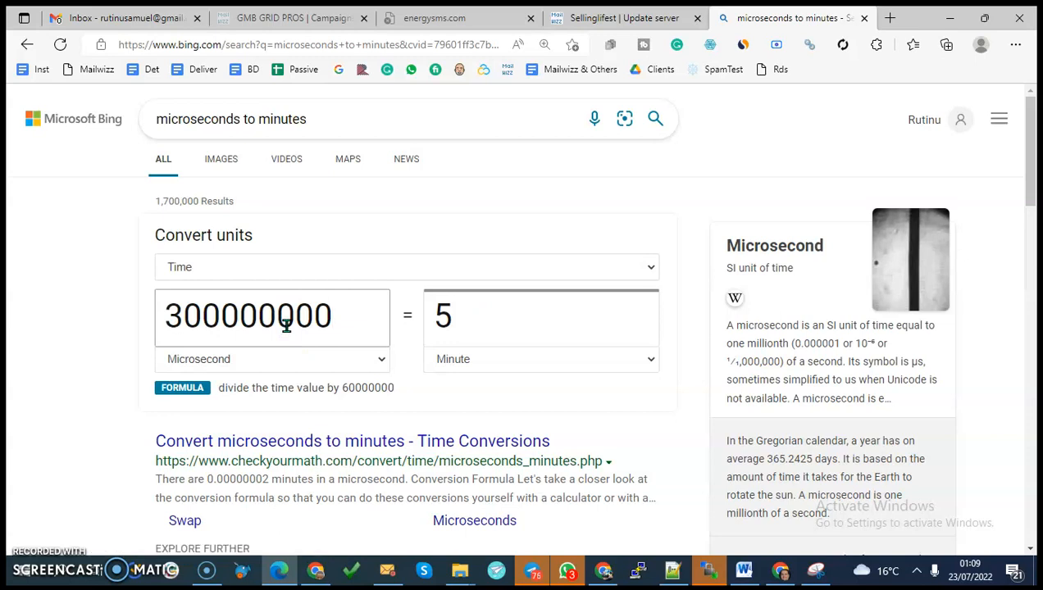
click(623, 18)
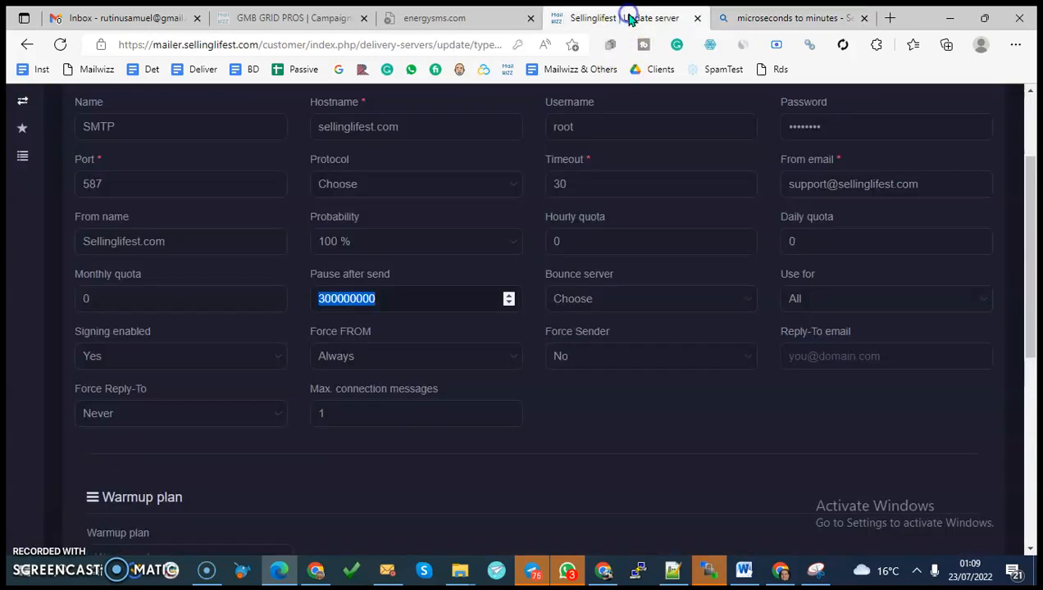
mouse_move(417, 298)
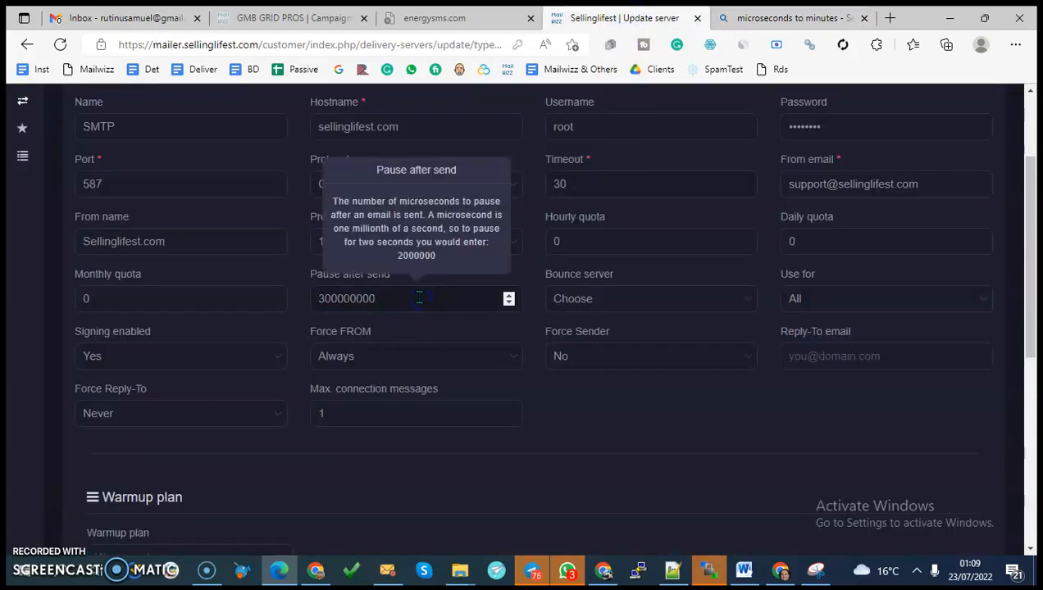